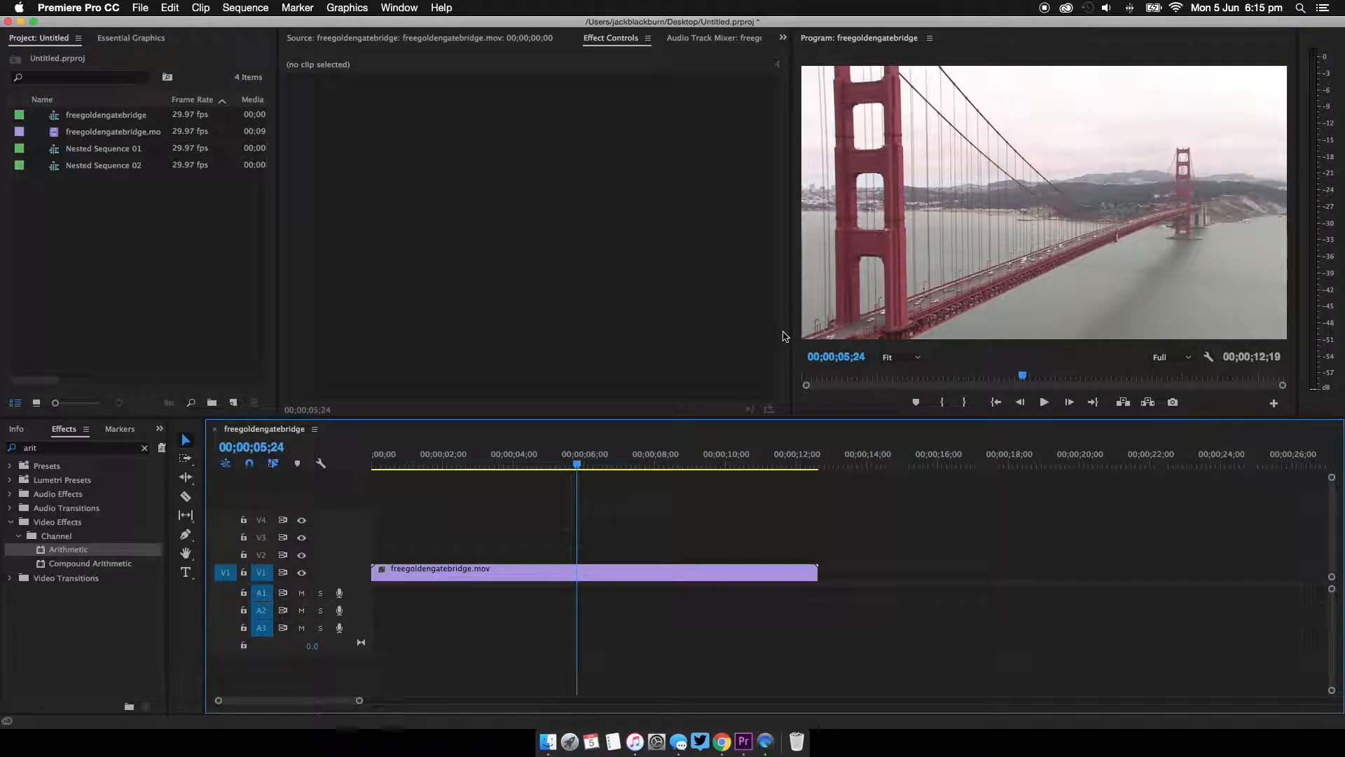
{"action": "mouse_move", "coordinate": [848, 152]}
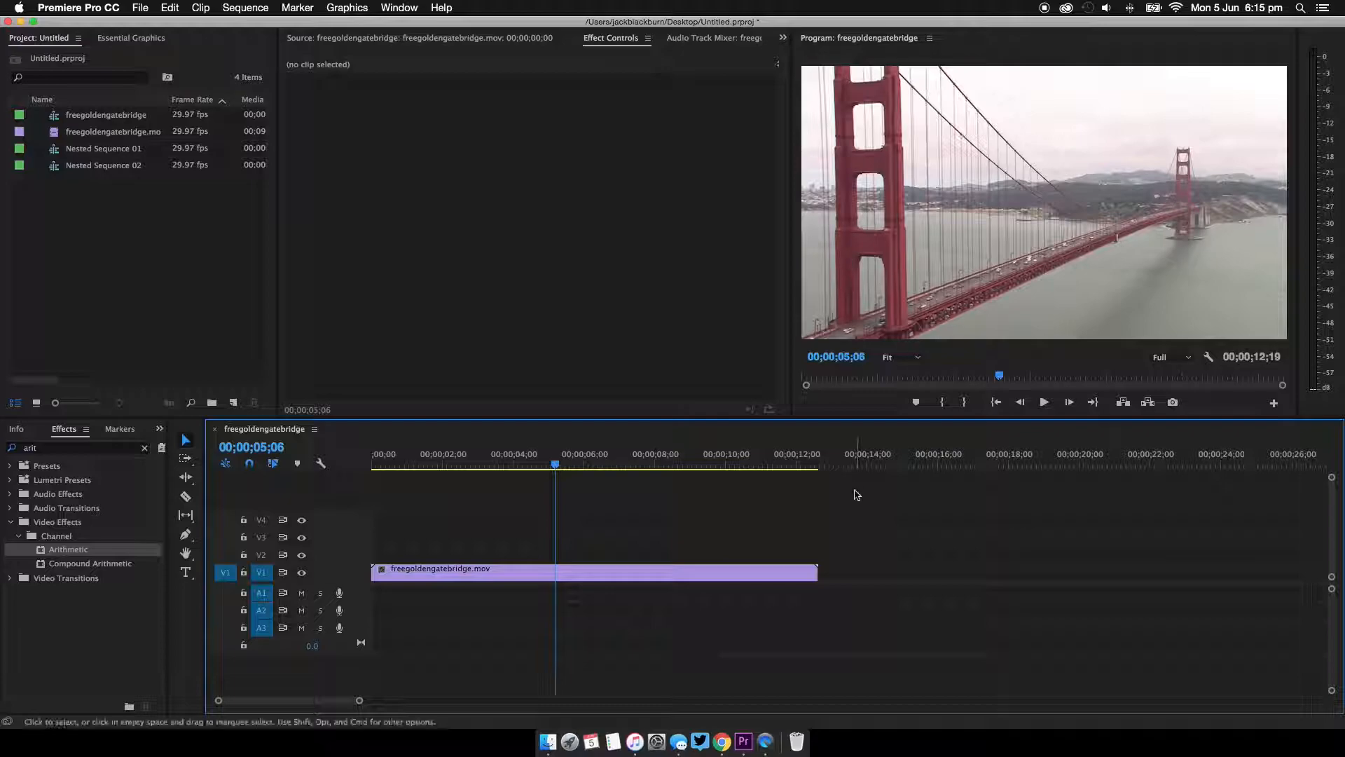
- Duplicate the Golden Gate Bridge clip onto V2, V3 and V4, then deselect the stack
{"action": "left_click", "coordinate": [592, 571]}
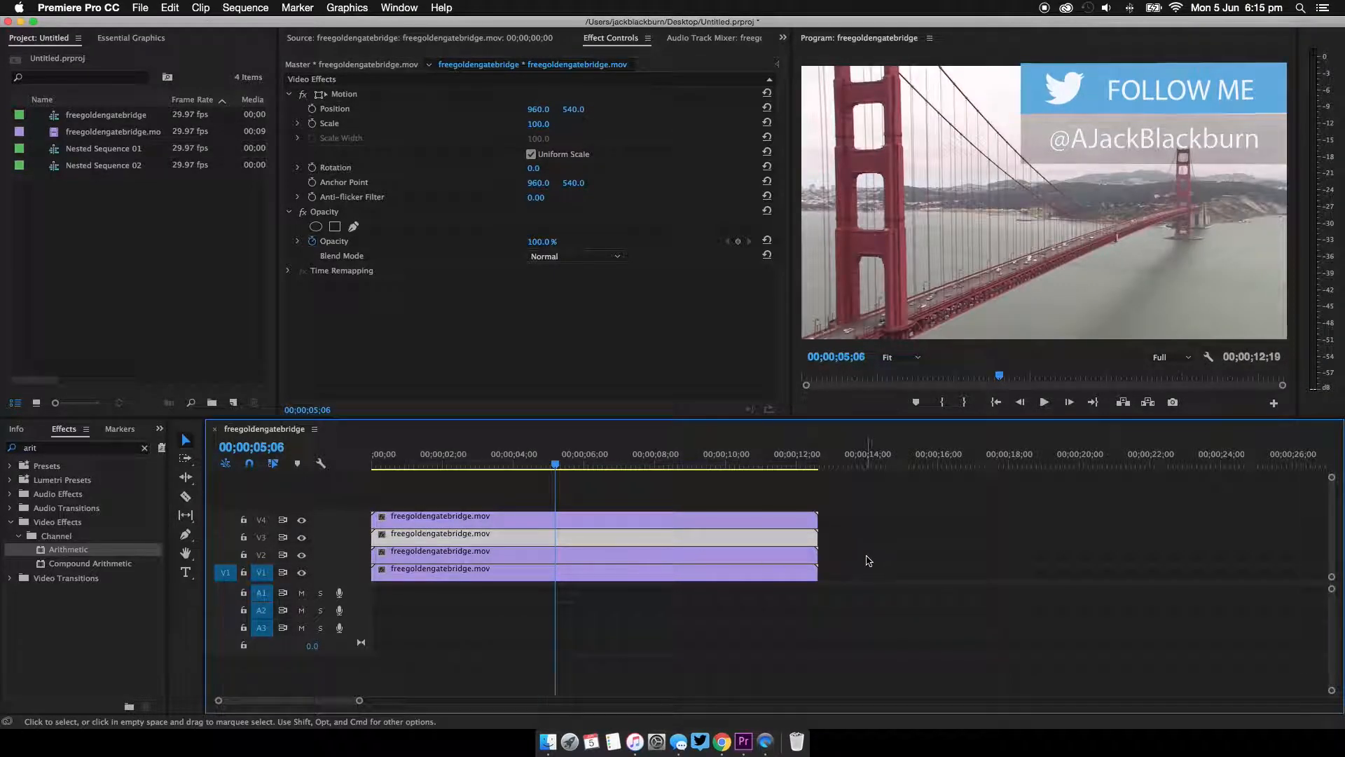
{"action": "left_click", "coordinate": [639, 506]}
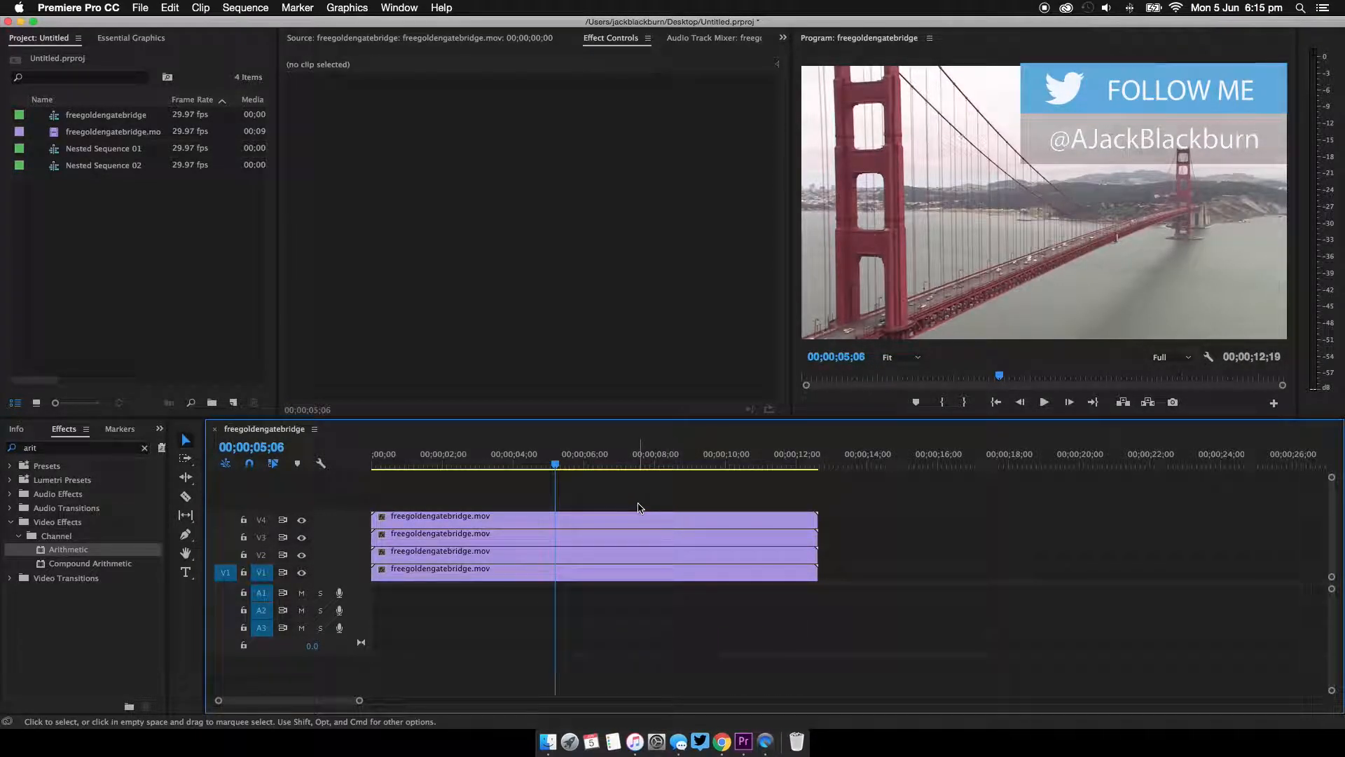
{"action": "left_click", "coordinate": [404, 454]}
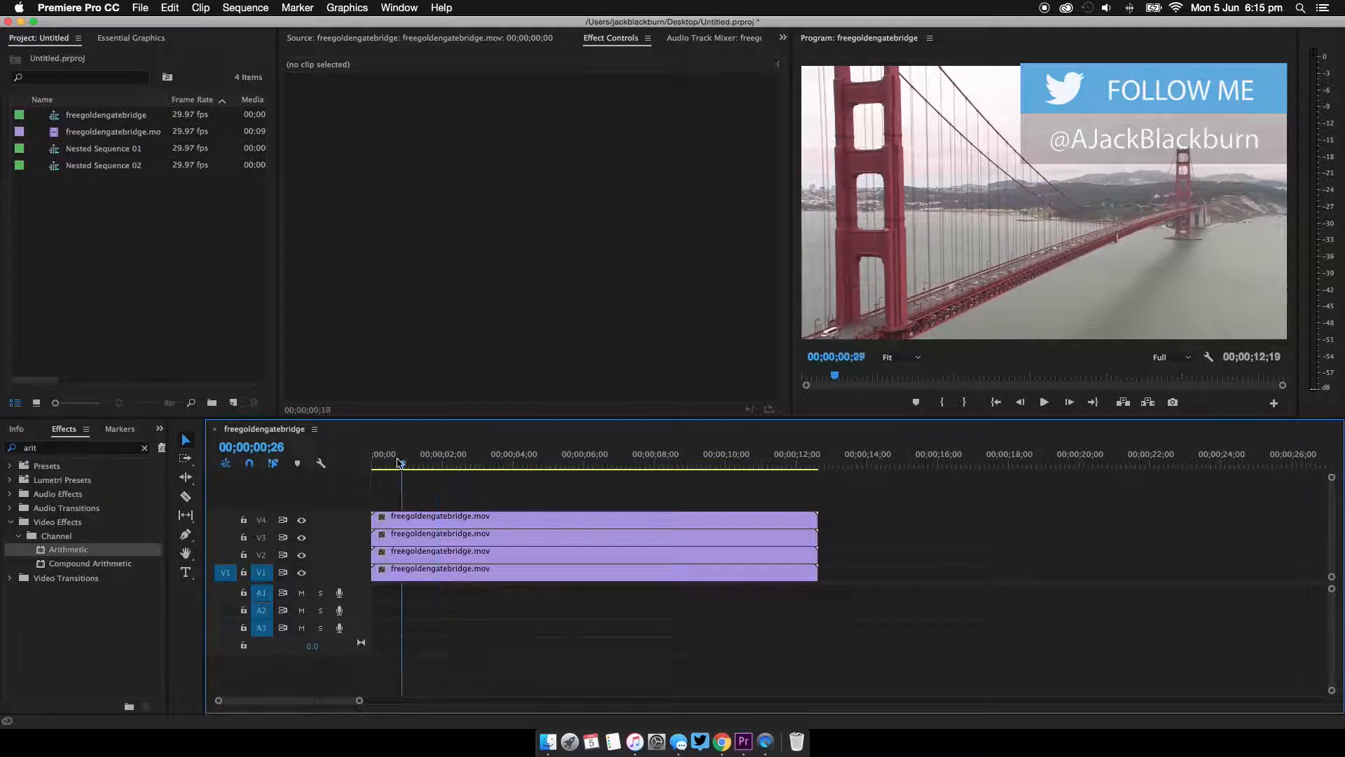
- On the V4 copy, set Arithmetic Operator to Max with Red Value 255
{"action": "left_click", "coordinate": [461, 464]}
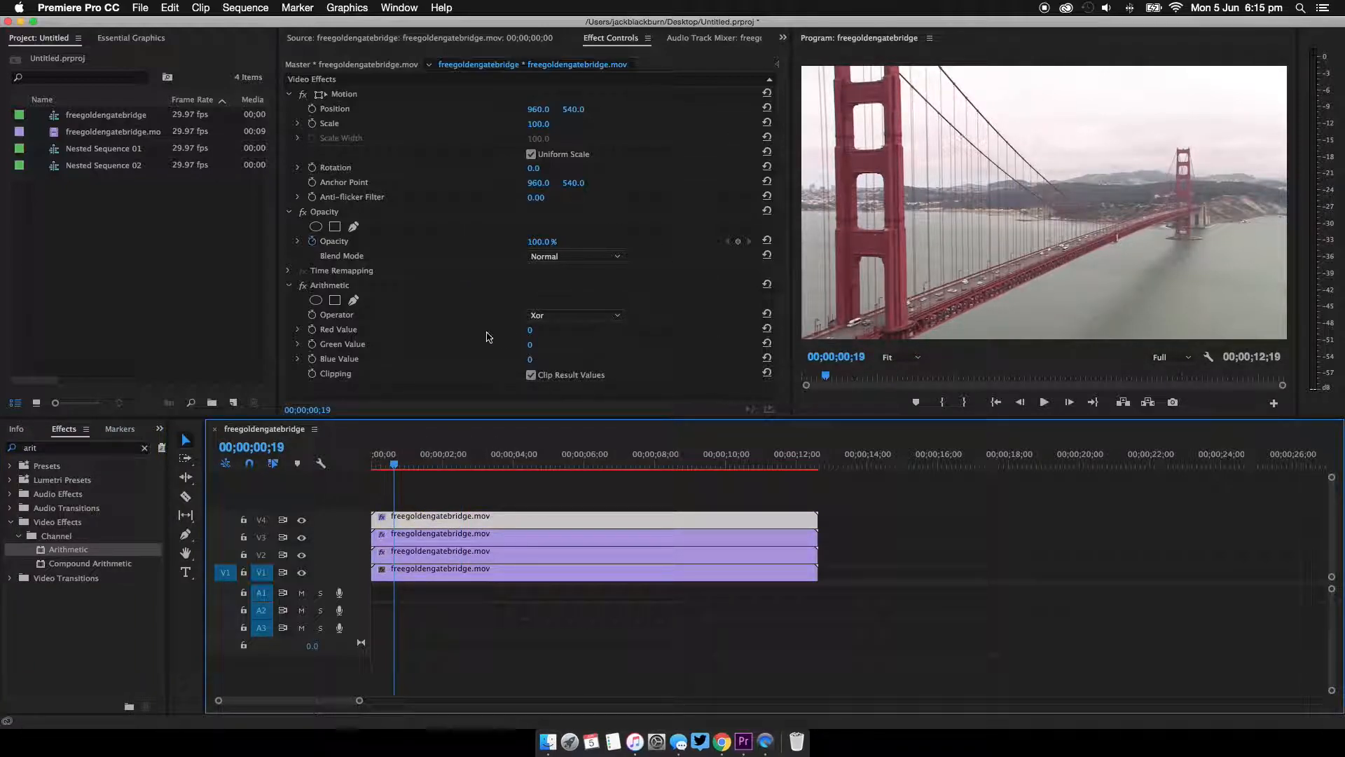
{"action": "left_click", "coordinate": [574, 315]}
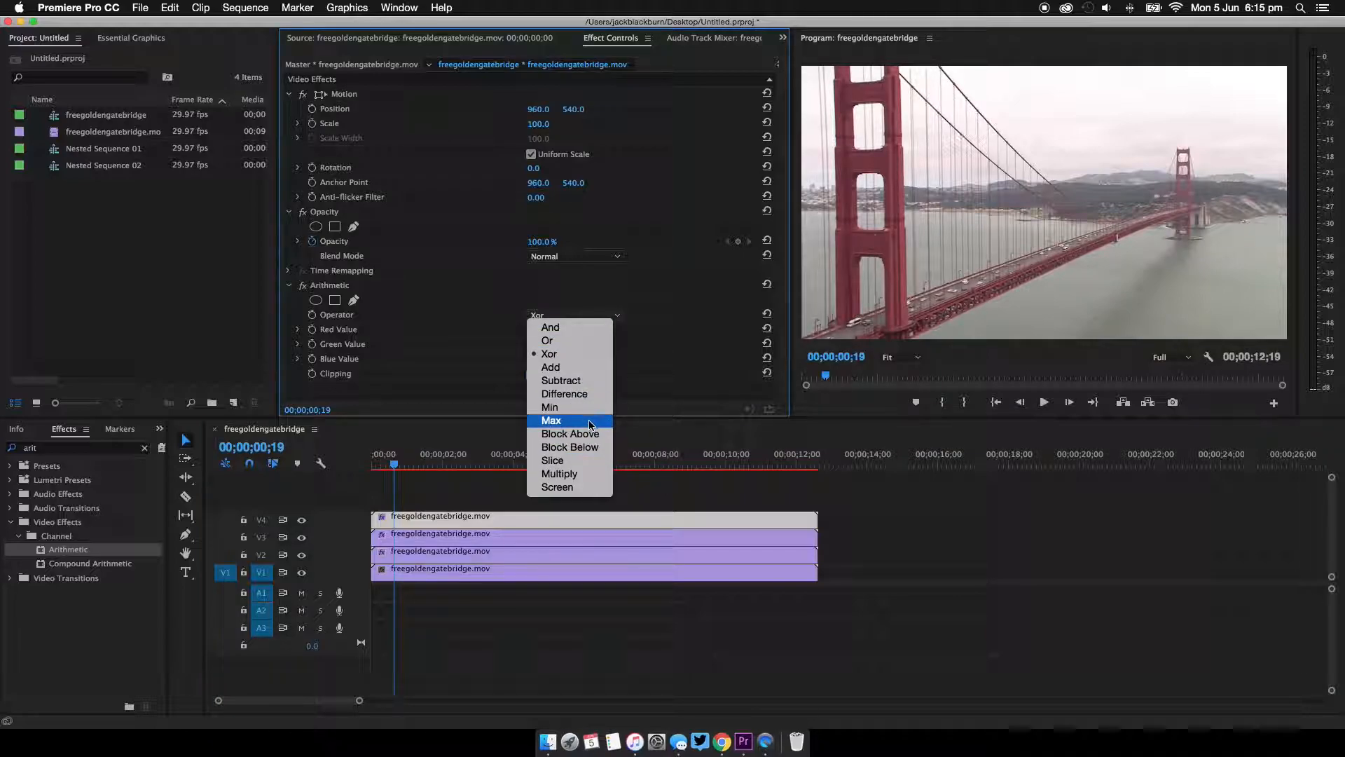
{"action": "left_click", "coordinate": [550, 421]}
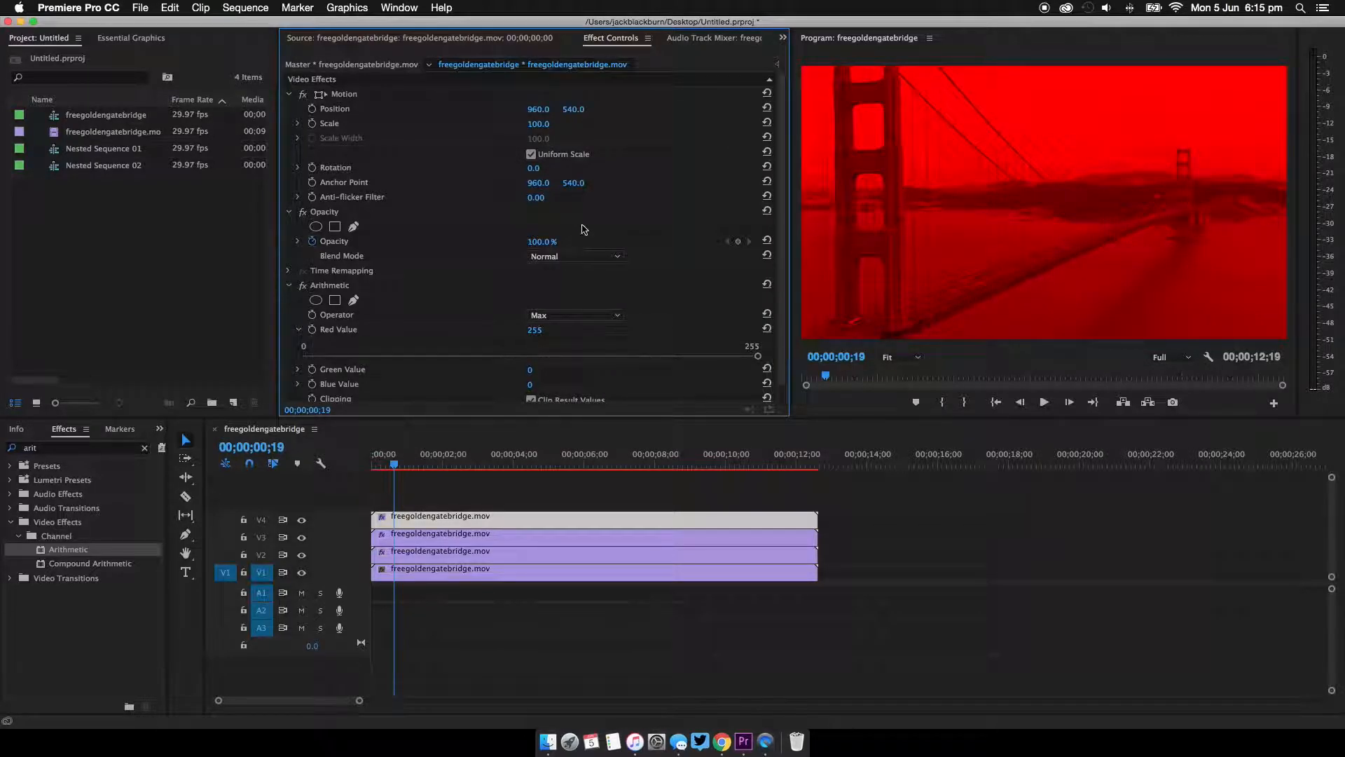
- On the V3 copy, set Arithmetic Operator to Max with Green Value 255
{"action": "left_click", "coordinate": [576, 255]}
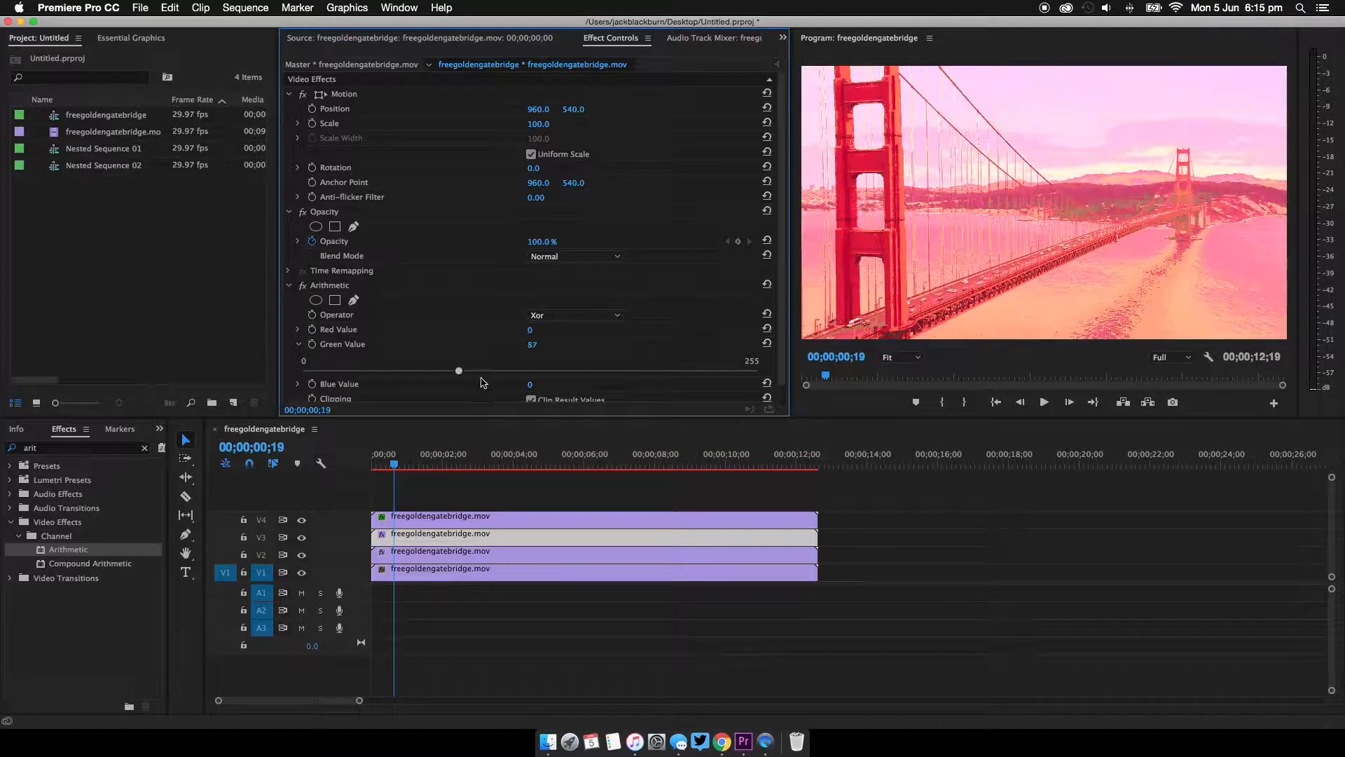
{"action": "left_click", "coordinate": [573, 315]}
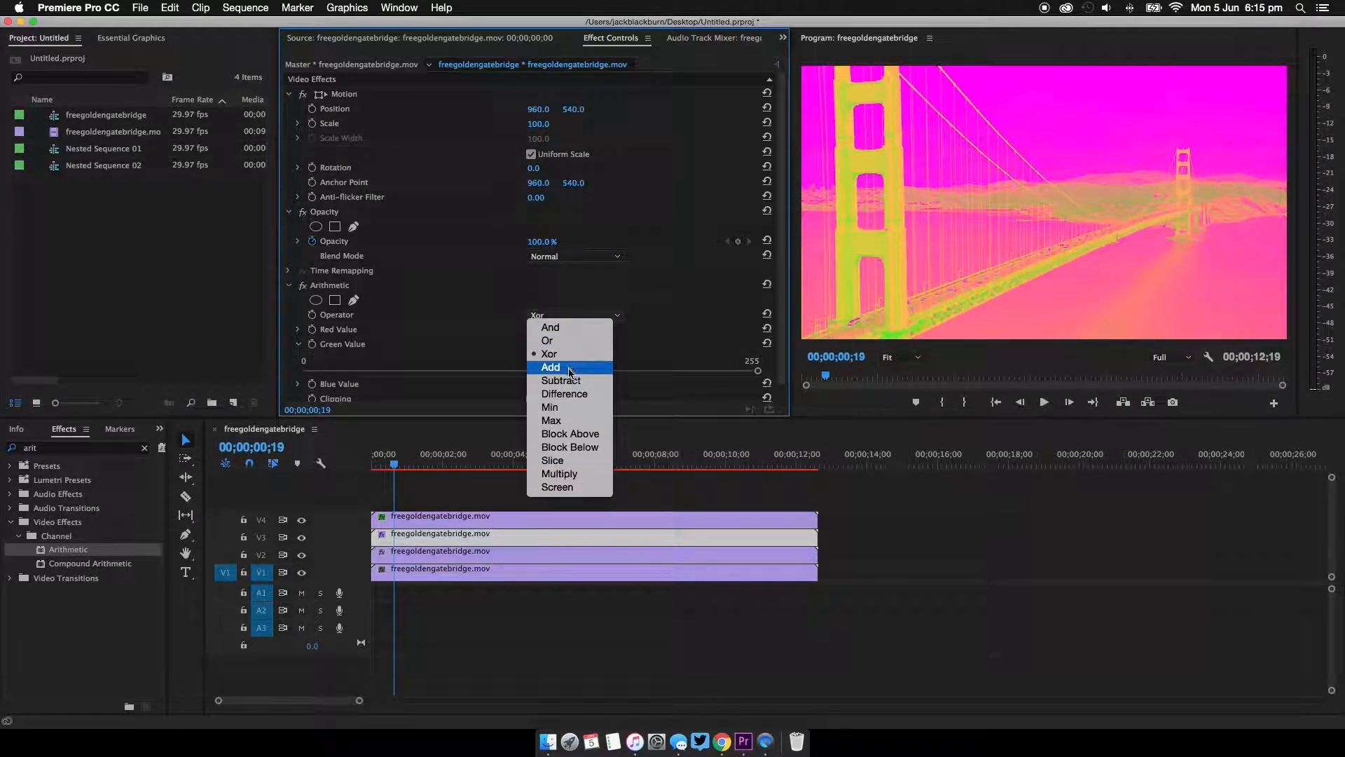
{"action": "left_click", "coordinate": [551, 419]}
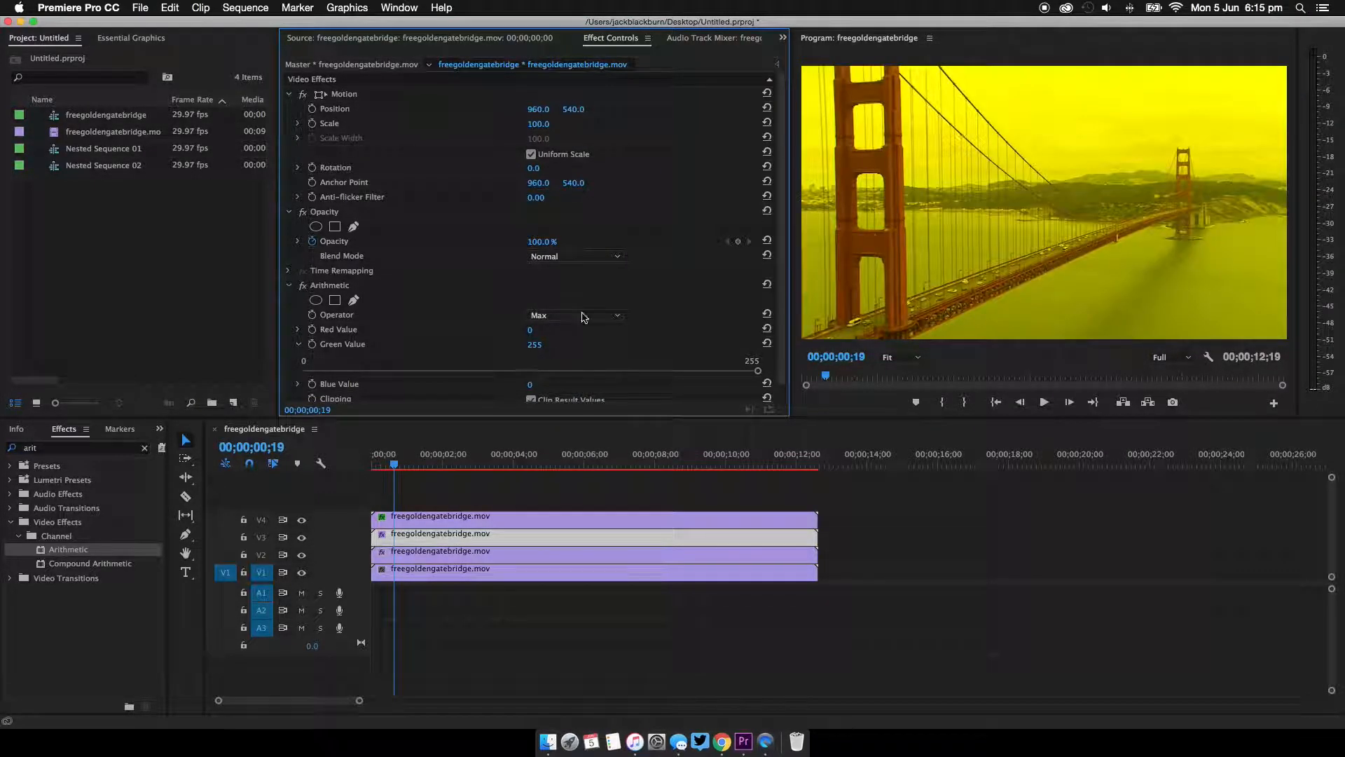
- Set the V3 copy's Opacity blend mode to Linear Dodge (Add)
{"action": "left_click", "coordinate": [576, 255]}
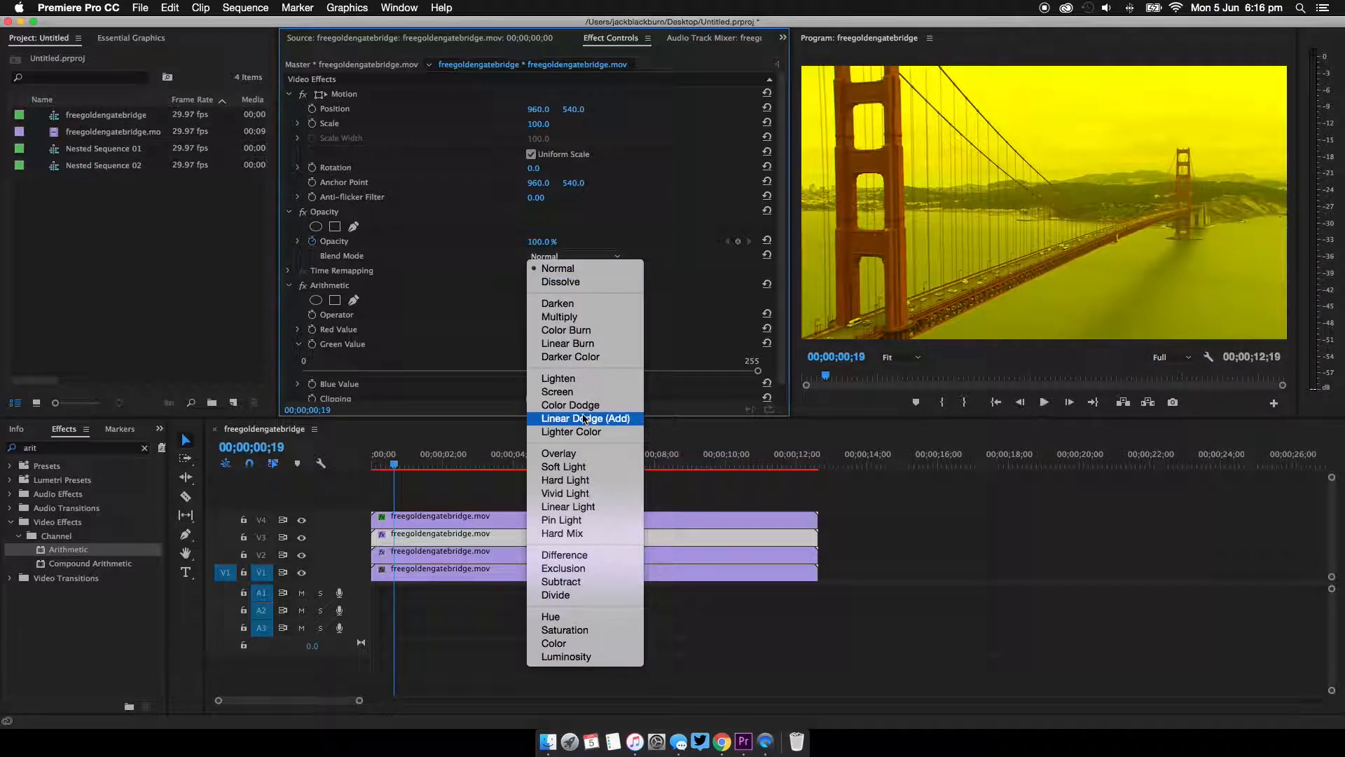
{"action": "left_click", "coordinate": [570, 405]}
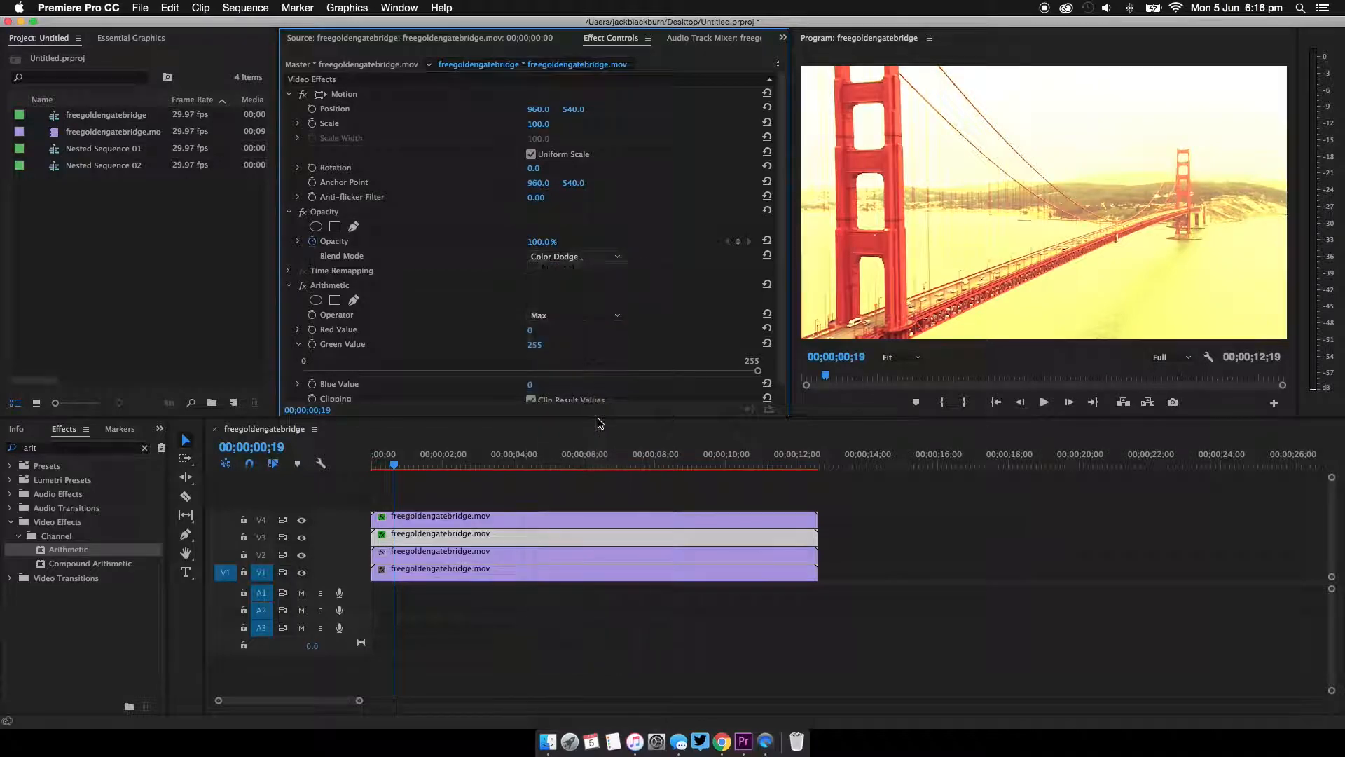
{"action": "left_click", "coordinate": [575, 255]}
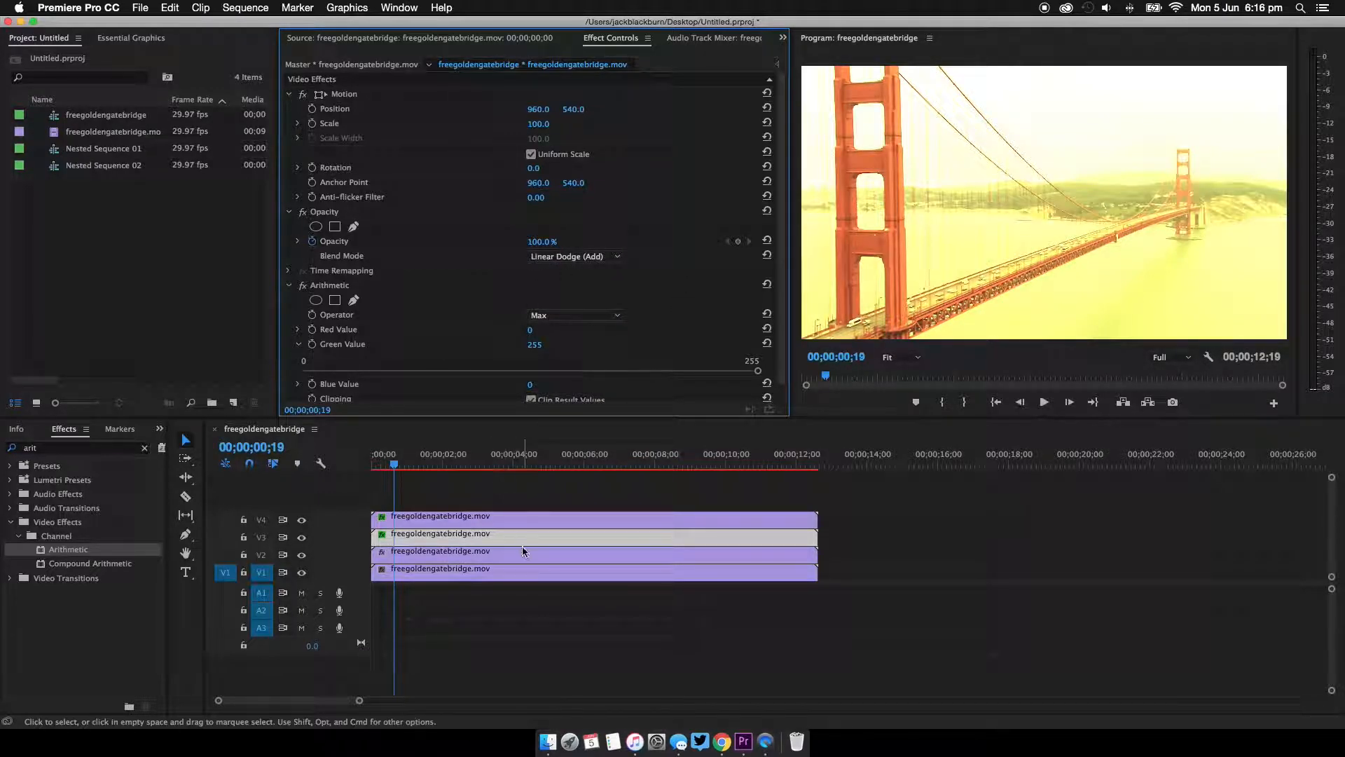
- On the V2 copy, set Arithmetic Operator to Max with Blue Value 255
{"action": "left_click", "coordinate": [574, 315]}
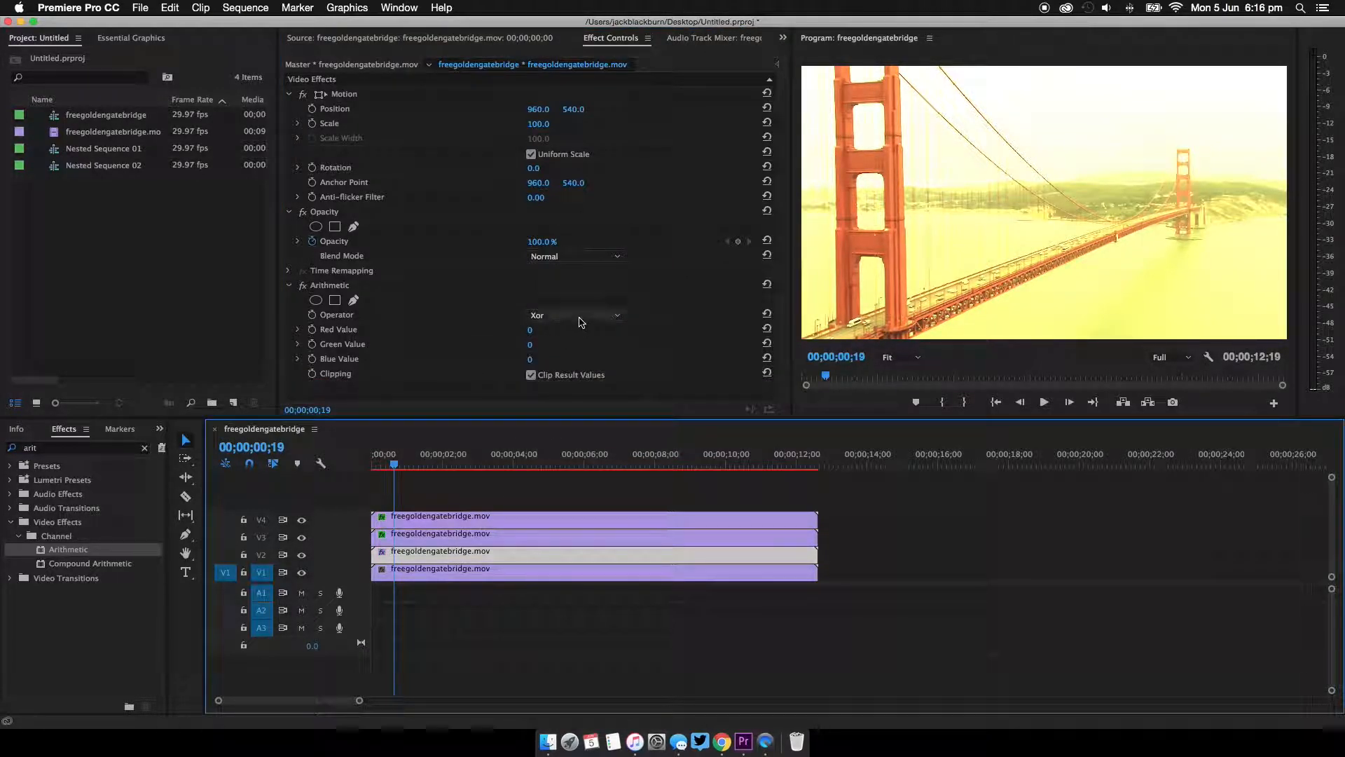
{"action": "left_click", "coordinate": [575, 315]}
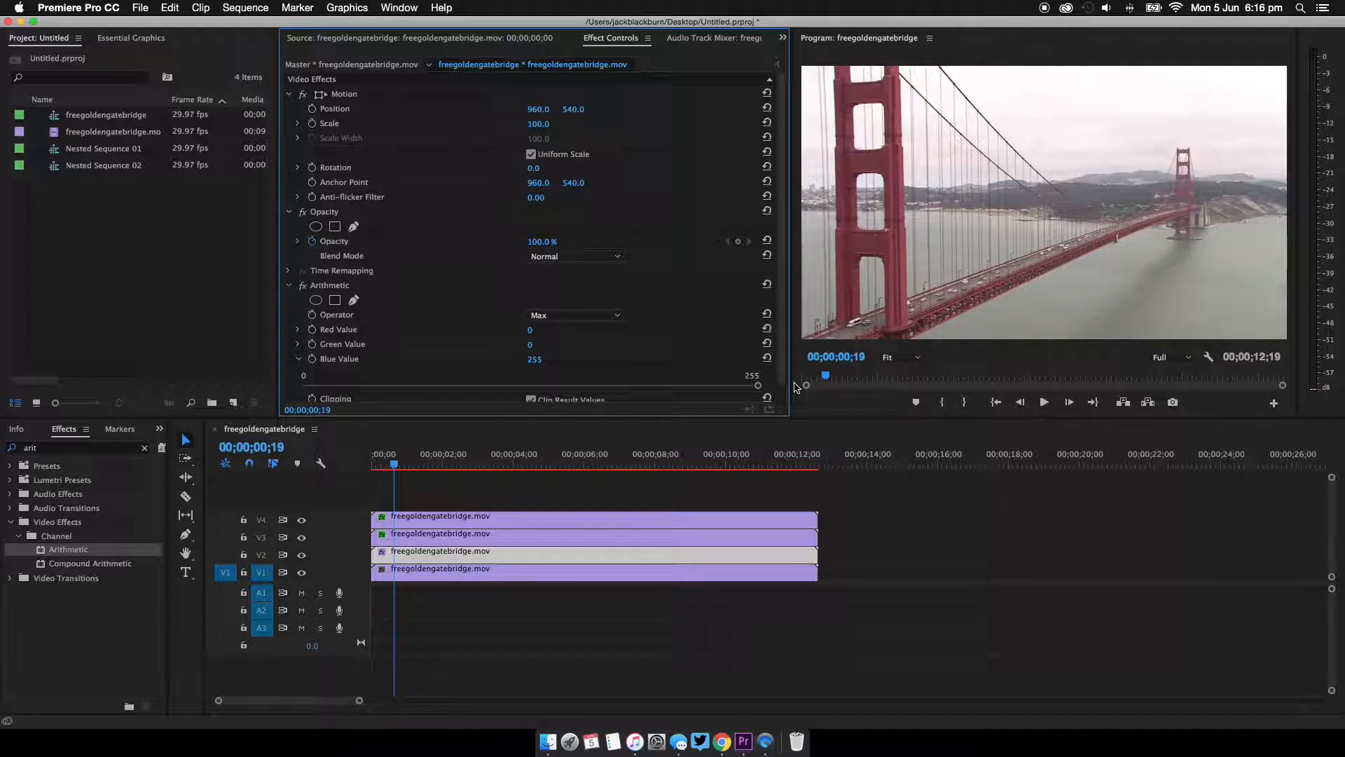
{"action": "mouse_move", "coordinate": [562, 381]}
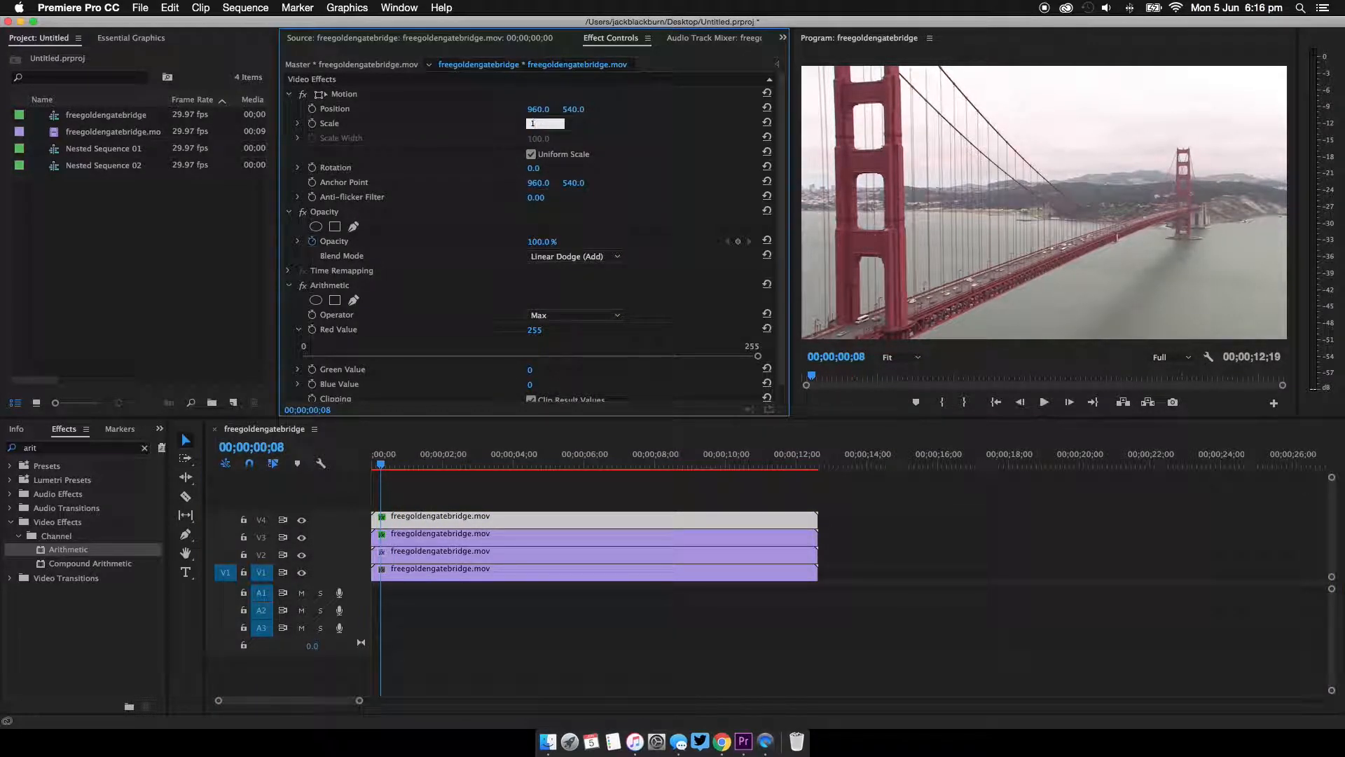
- Set the V4 red copy's Motion Scale to 101 for a slight colour fringe
{"action": "type", "text": "101"}
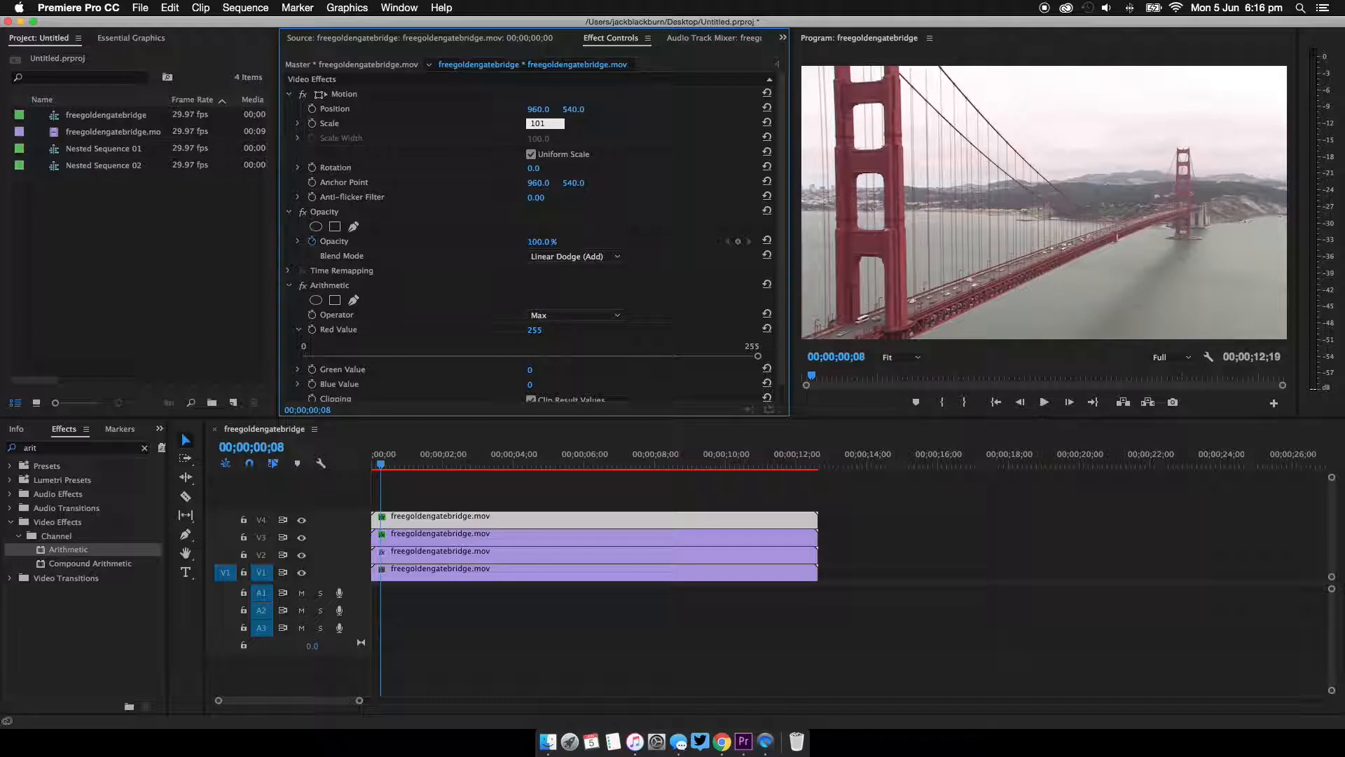
{"action": "key", "text": "Return"}
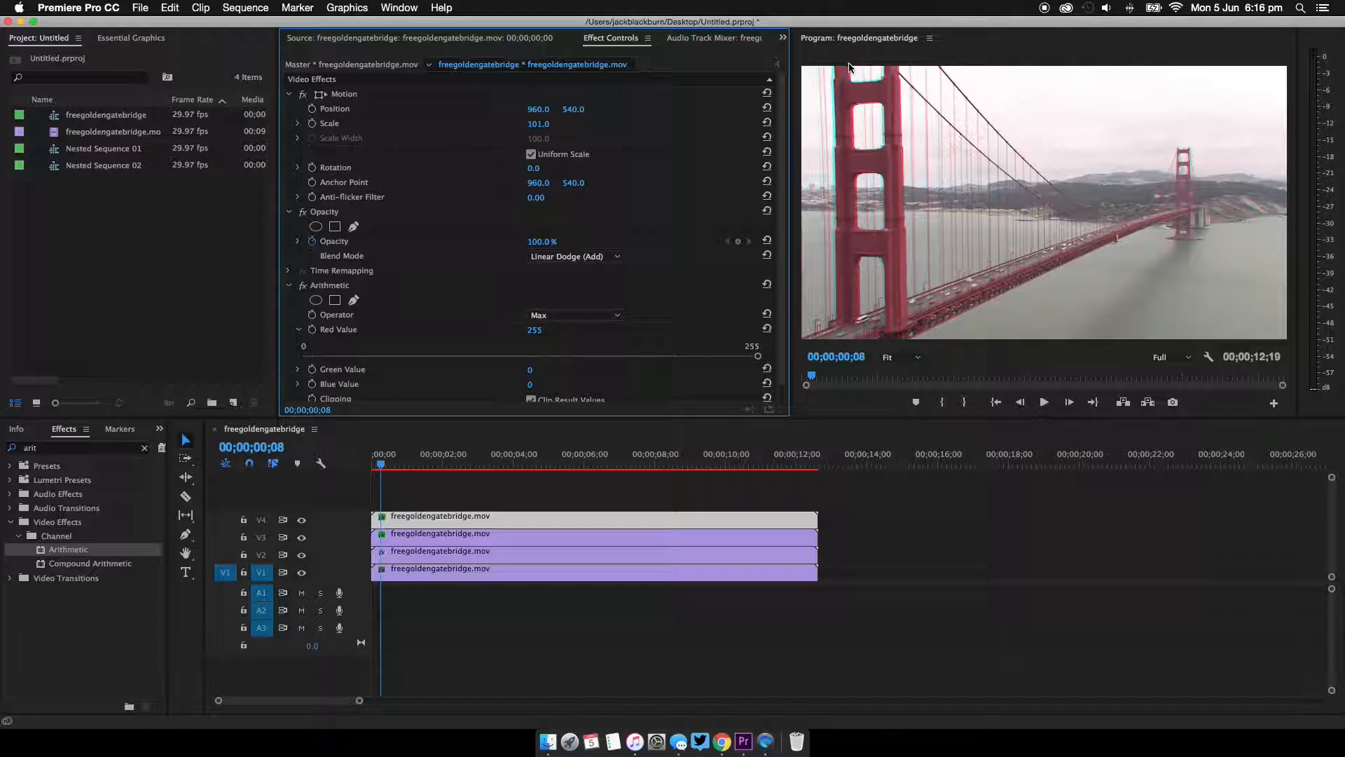
{"action": "mouse_move", "coordinate": [885, 95]}
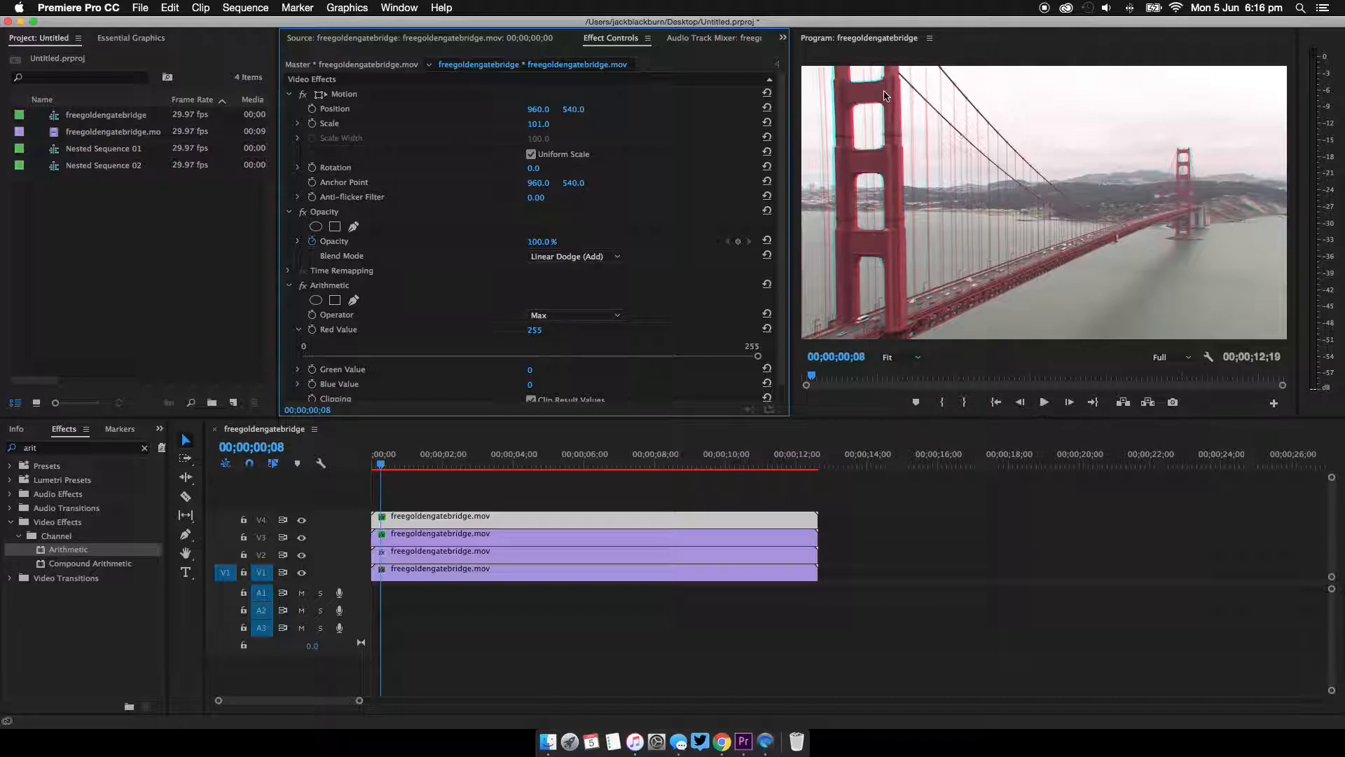
{"action": "mouse_move", "coordinate": [866, 167]}
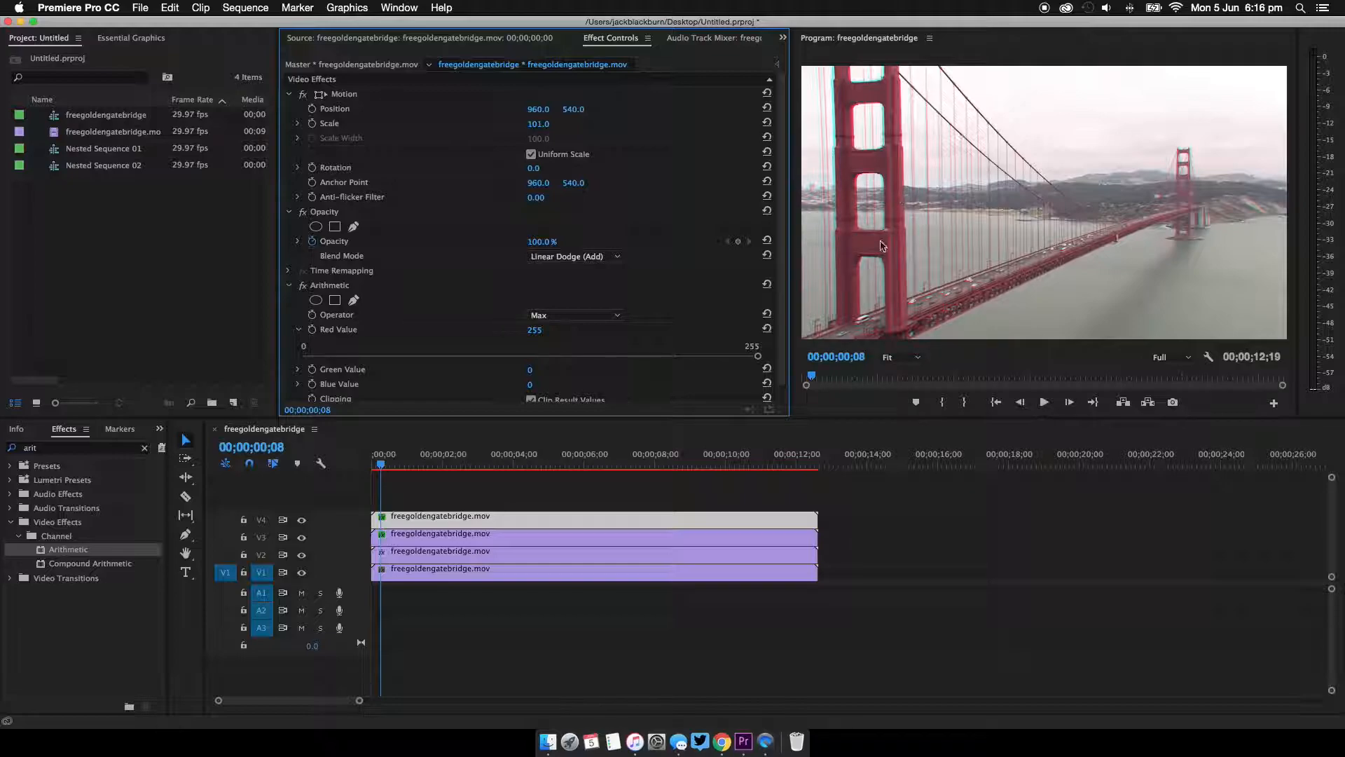
- Nest the V2–V4 colour copies into Nested Sequence 03 above the original clip
{"action": "left_click", "coordinate": [652, 491]}
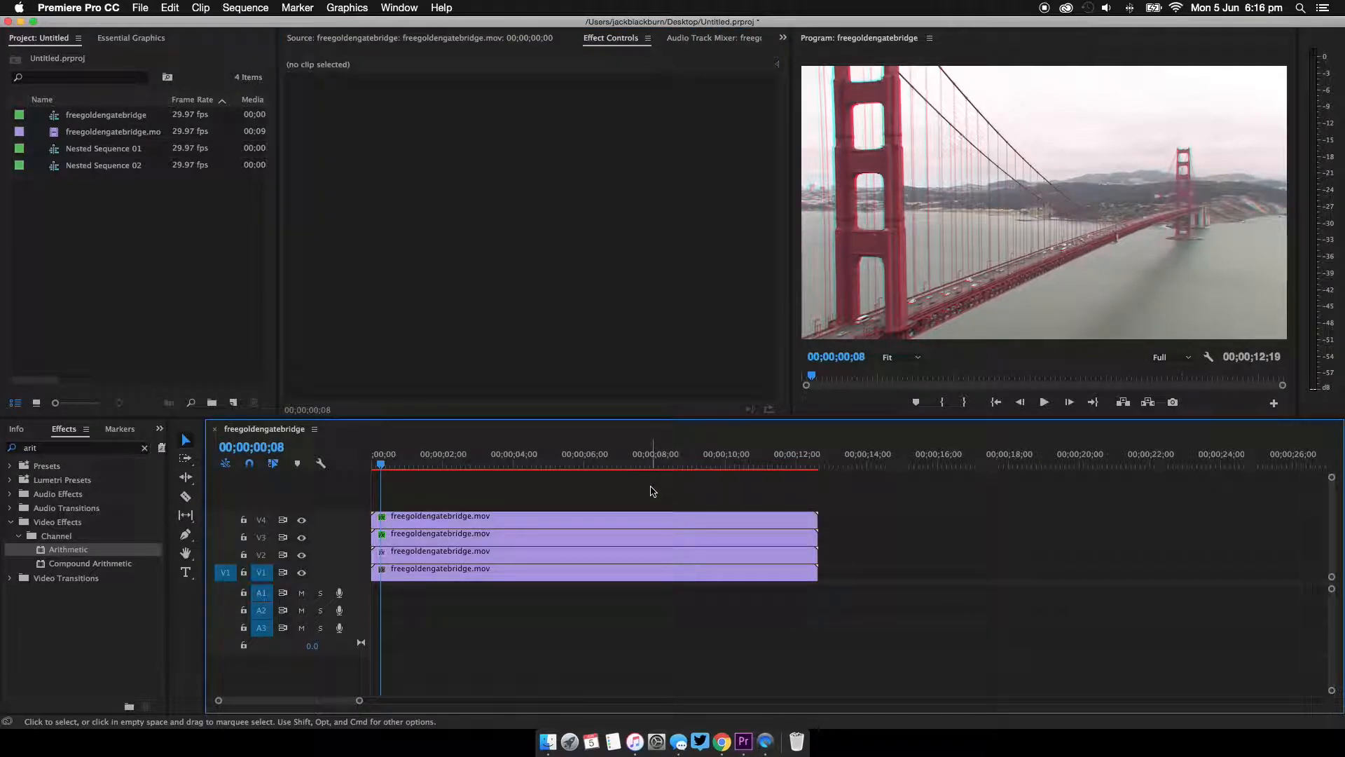
{"action": "left_click", "coordinate": [694, 569]}
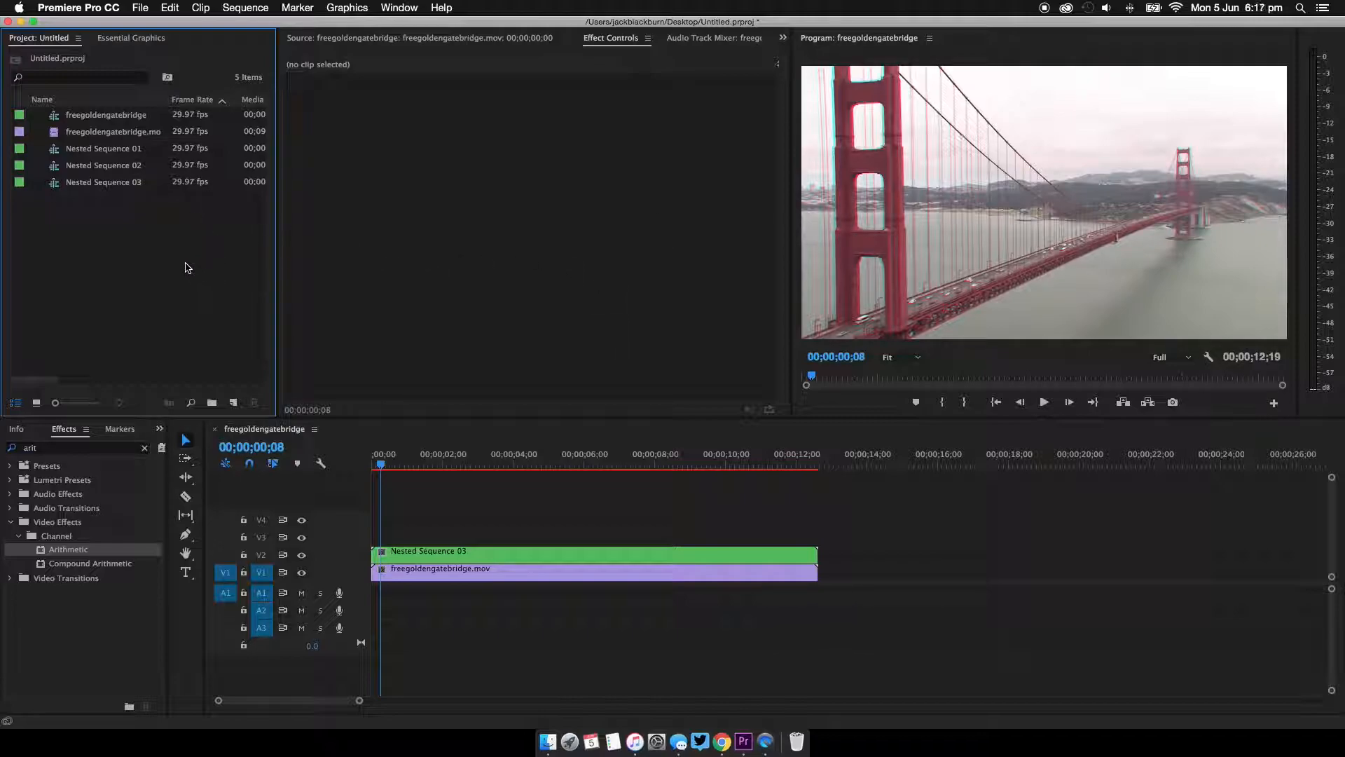
- Create a new adjustment layer, rename it FX and place it on V3 above the nest
{"action": "right_click", "coordinate": [186, 266]}
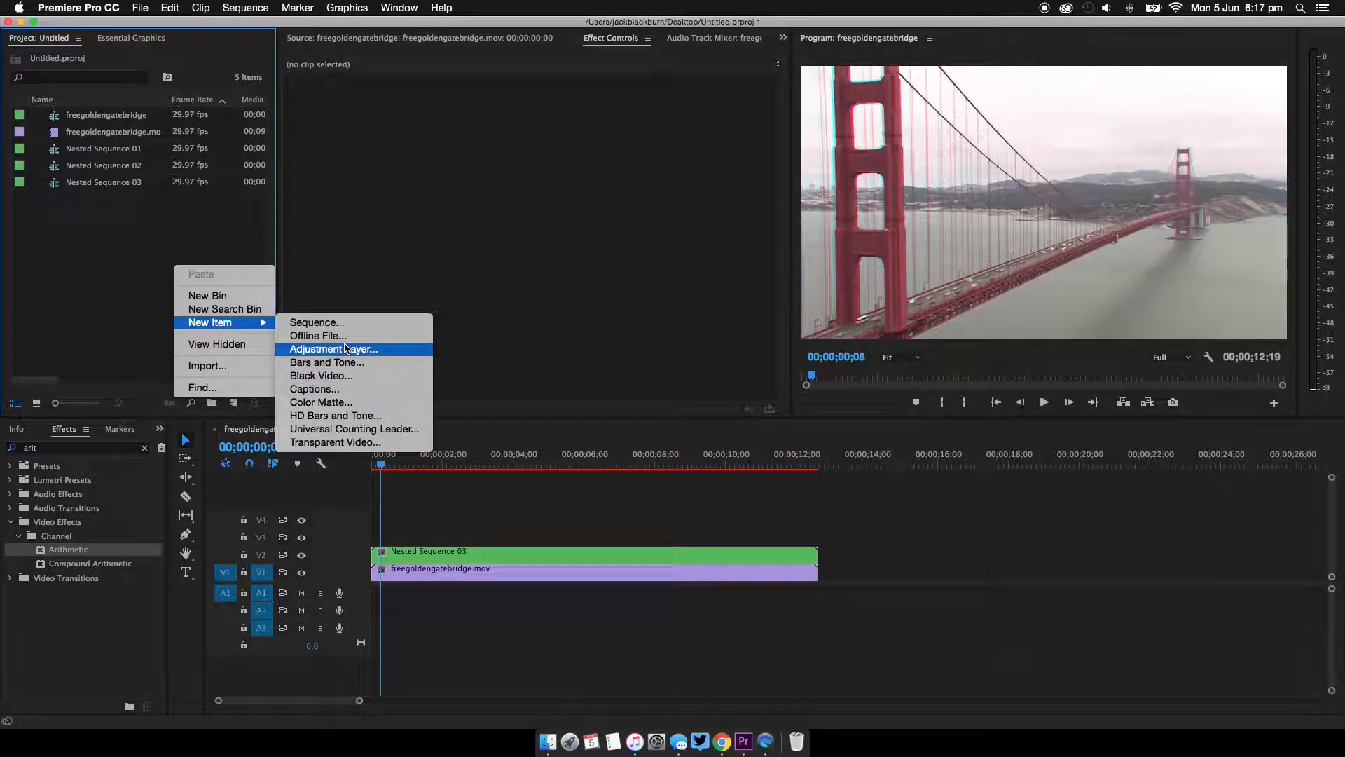
{"action": "left_click", "coordinate": [334, 349]}
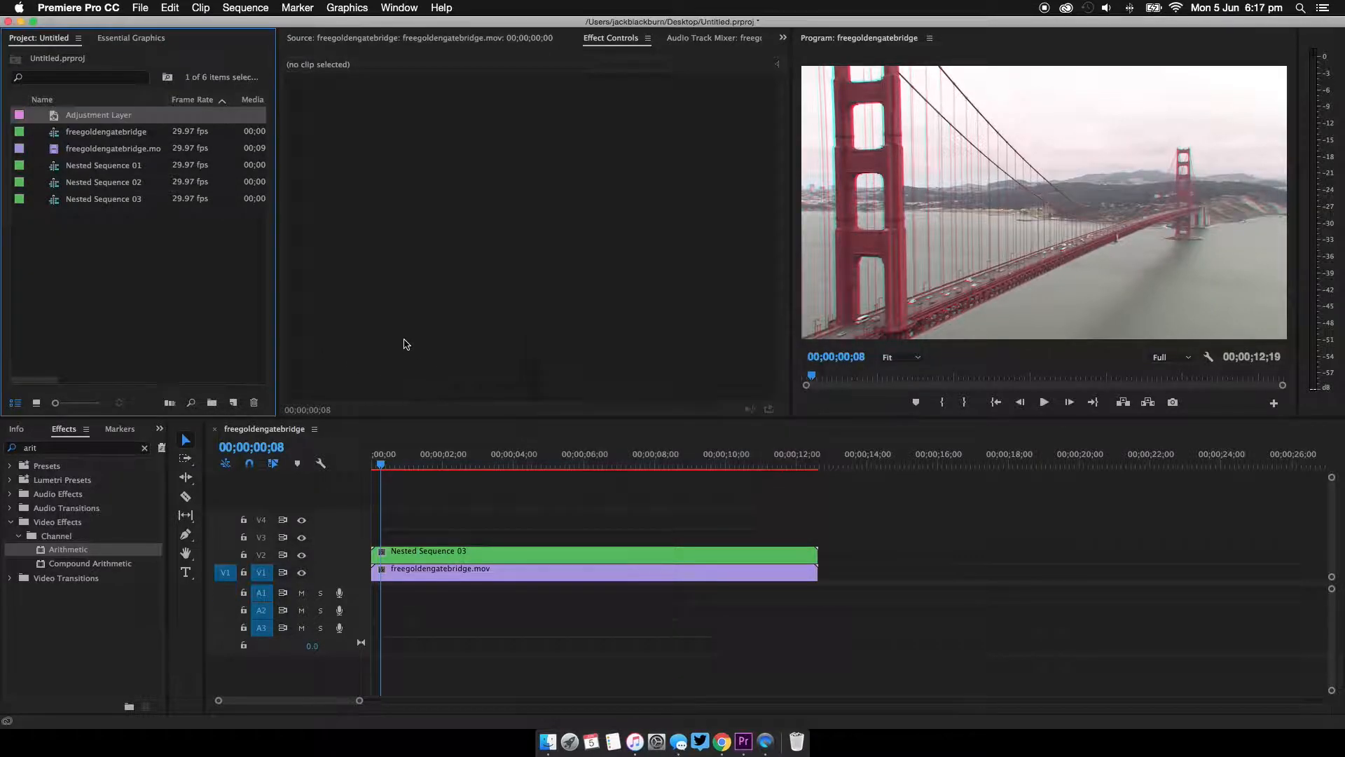
{"action": "double_click", "coordinate": [98, 115]}
{"action": "type", "text": "FX"}
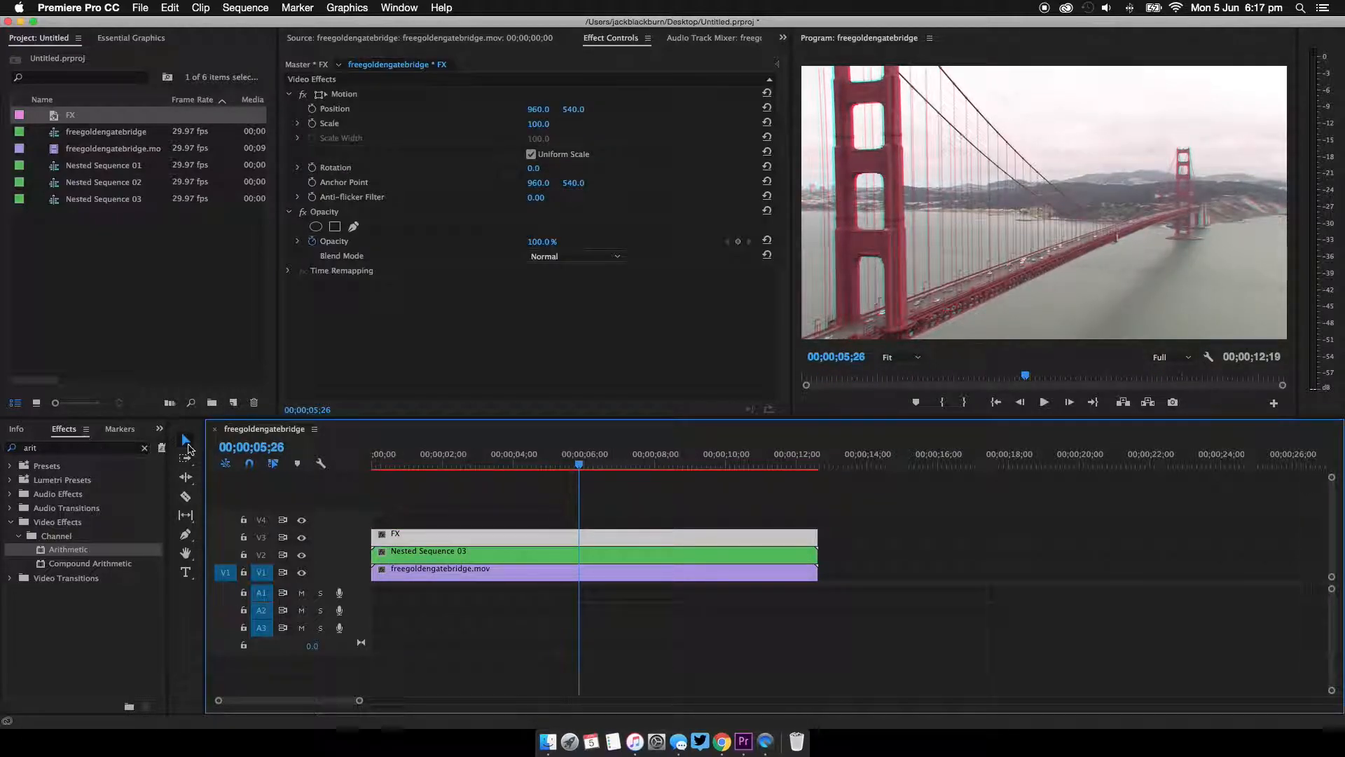
- Add Sharpen and Gaussian Blur with blurriness 3.0 to the FX layer
{"action": "left_click", "coordinate": [144, 447]}
{"action": "type", "text": "s"}
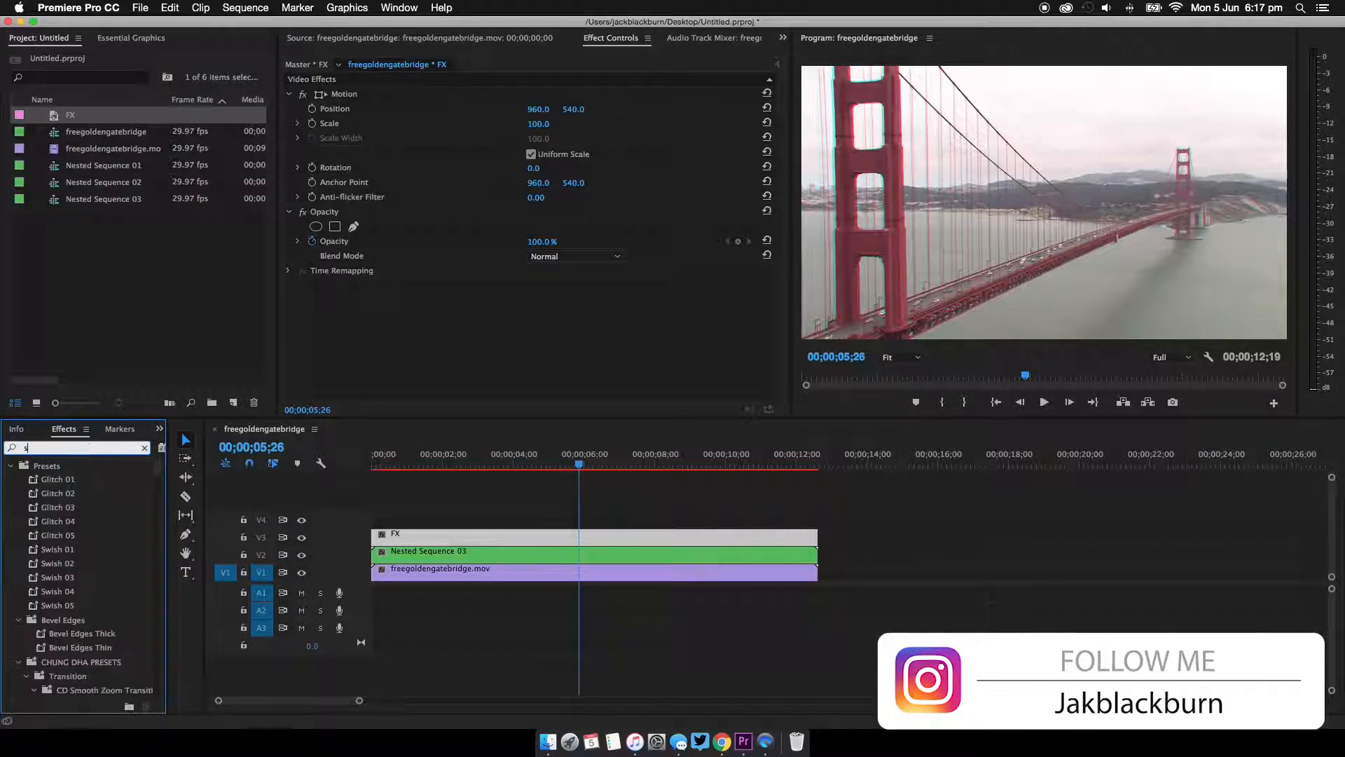
{"action": "type", "text": "h"}
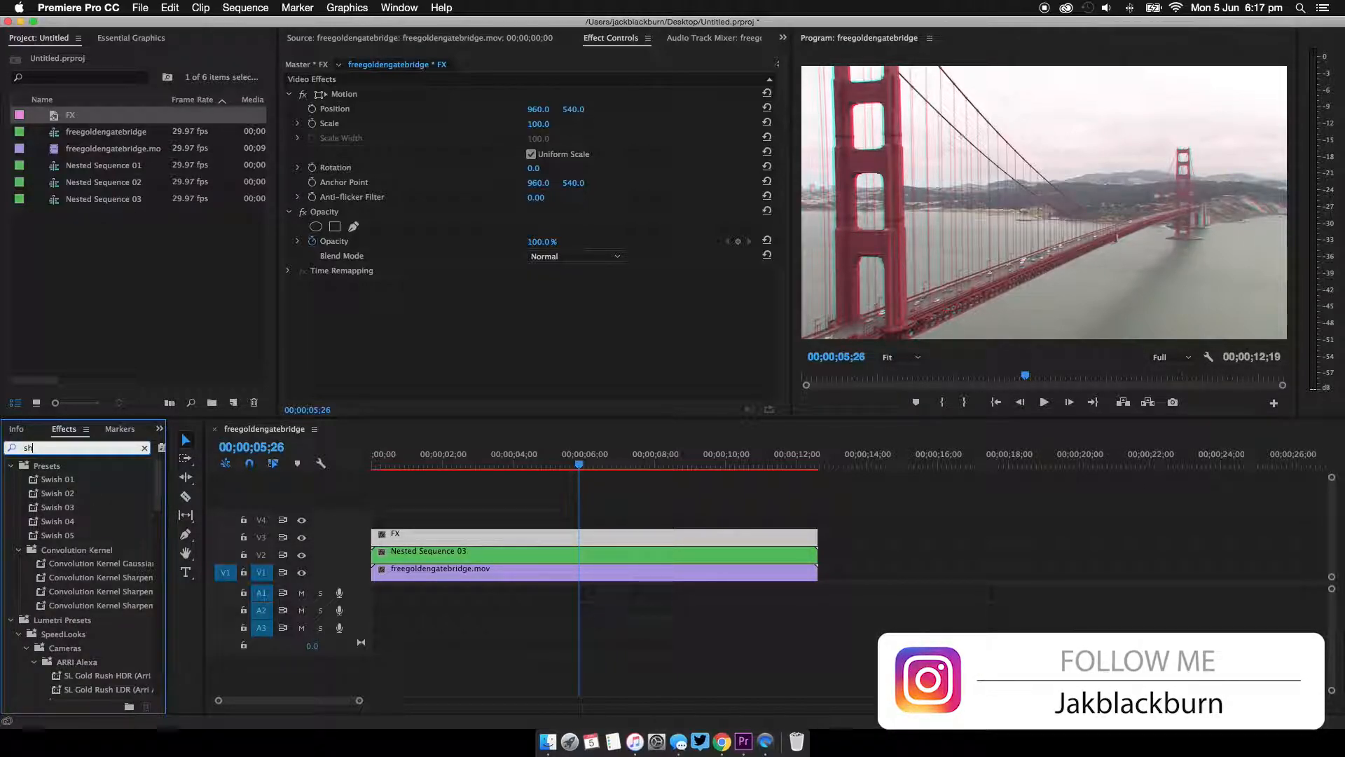
{"action": "type", "text": "ar"}
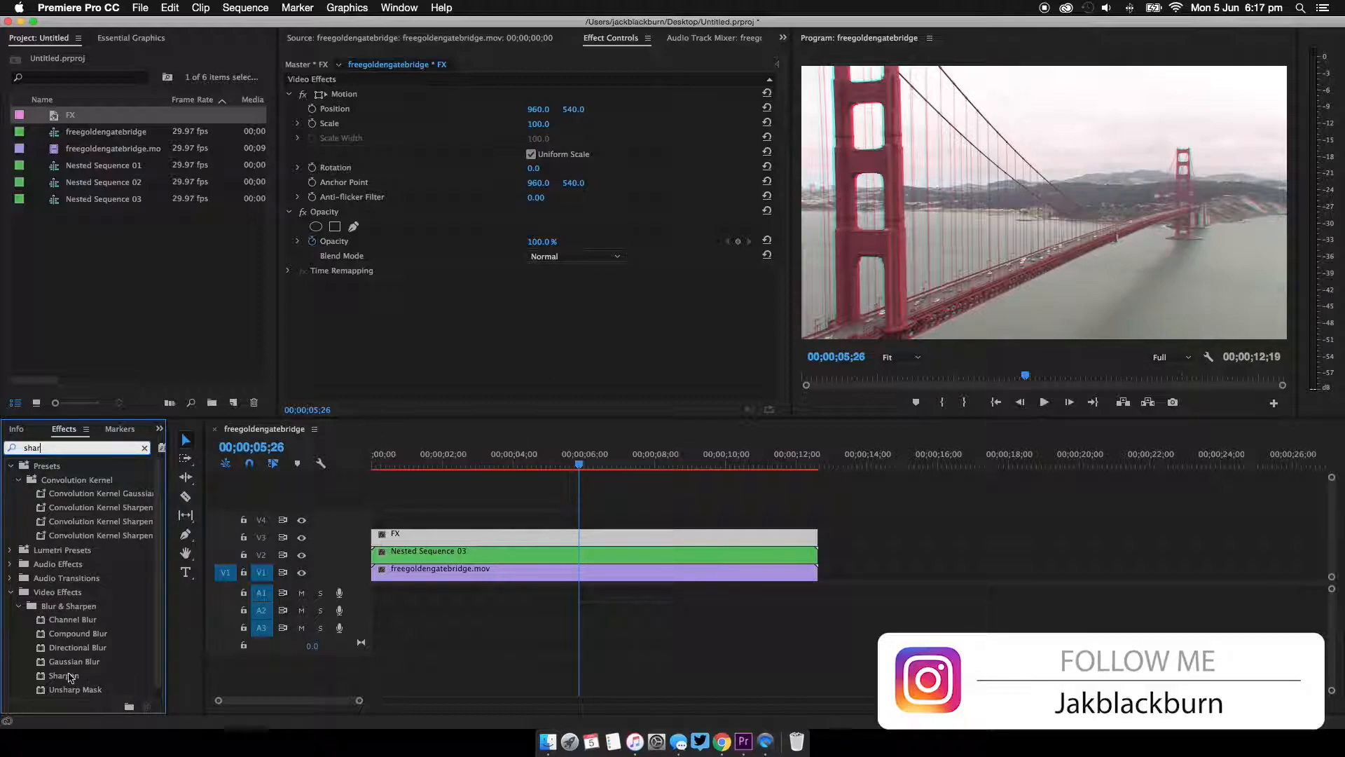
{"action": "double_click", "coordinate": [63, 675]}
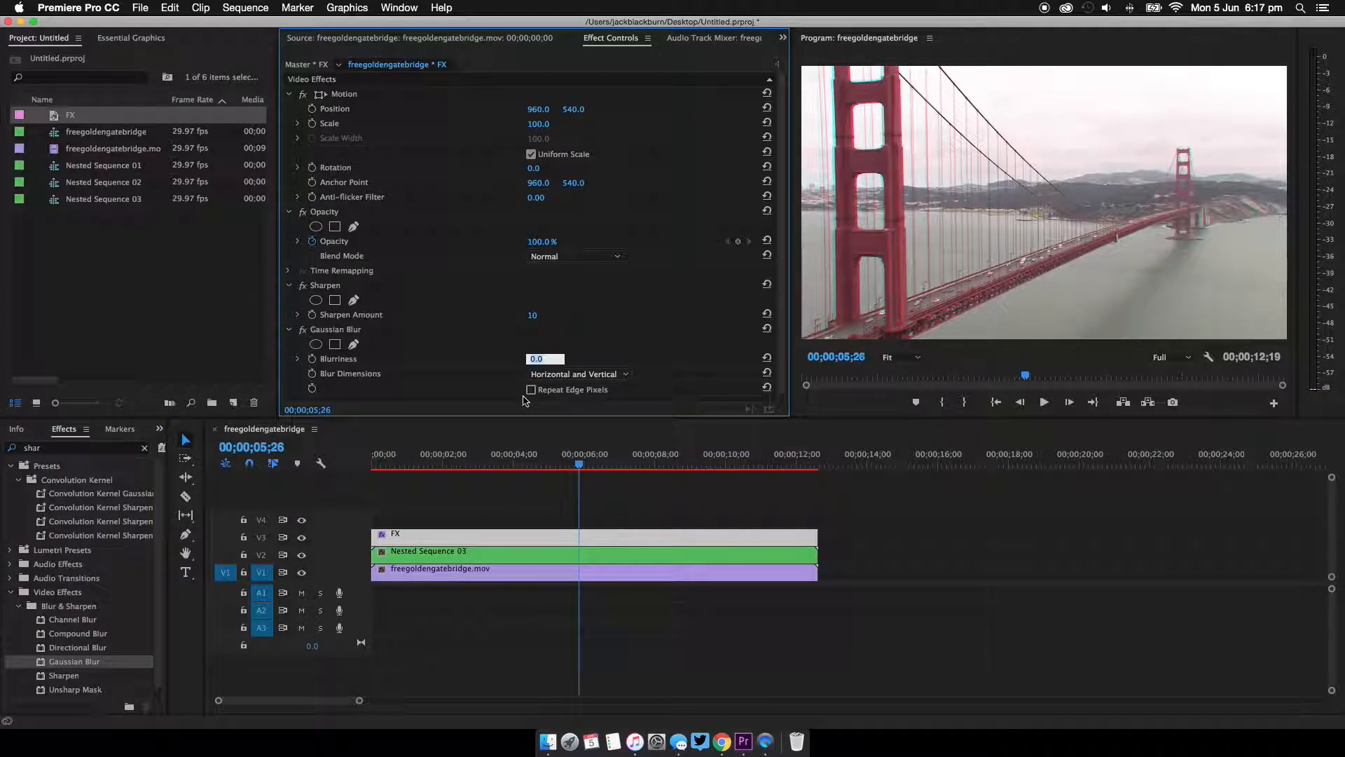
{"action": "type", "text": "3.0"}
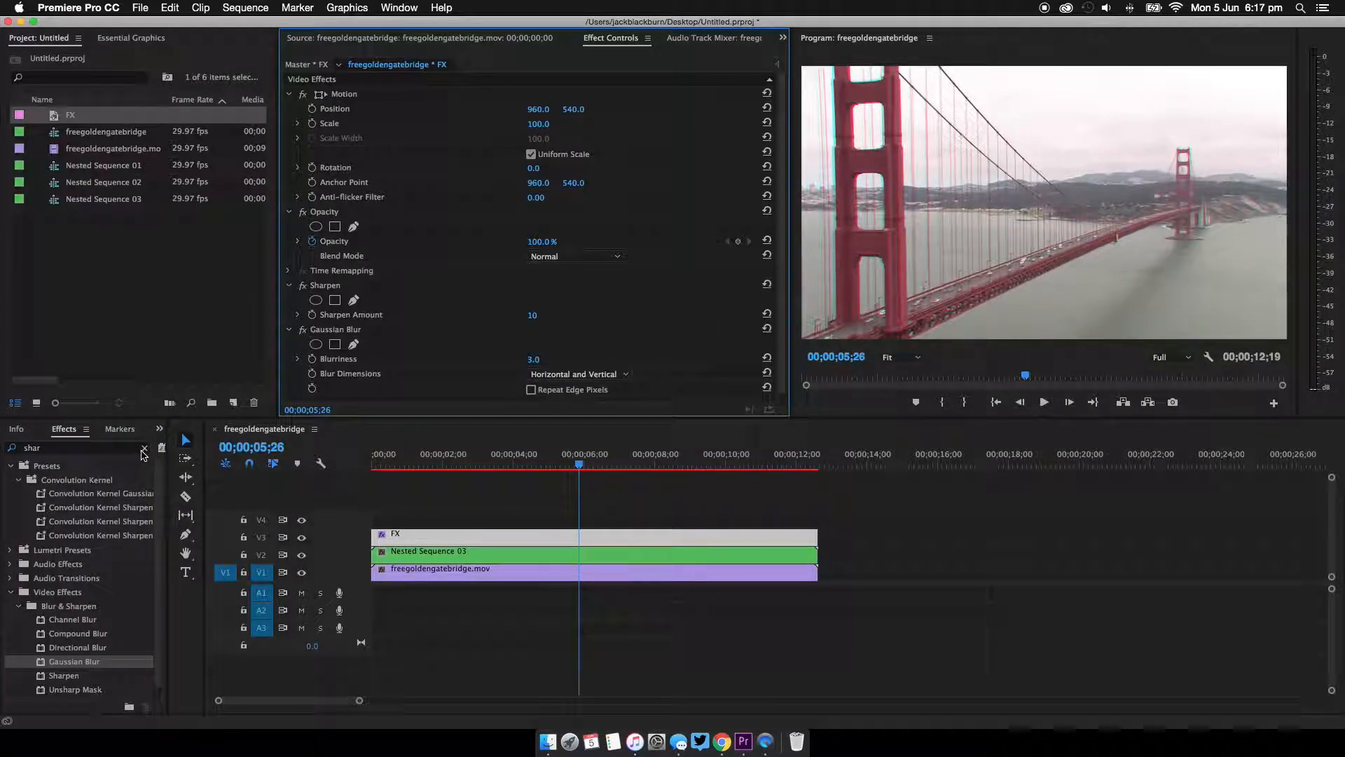
- Add a Noise effect at 10% to the FX layer and deselect it
{"action": "left_click", "coordinate": [144, 447]}
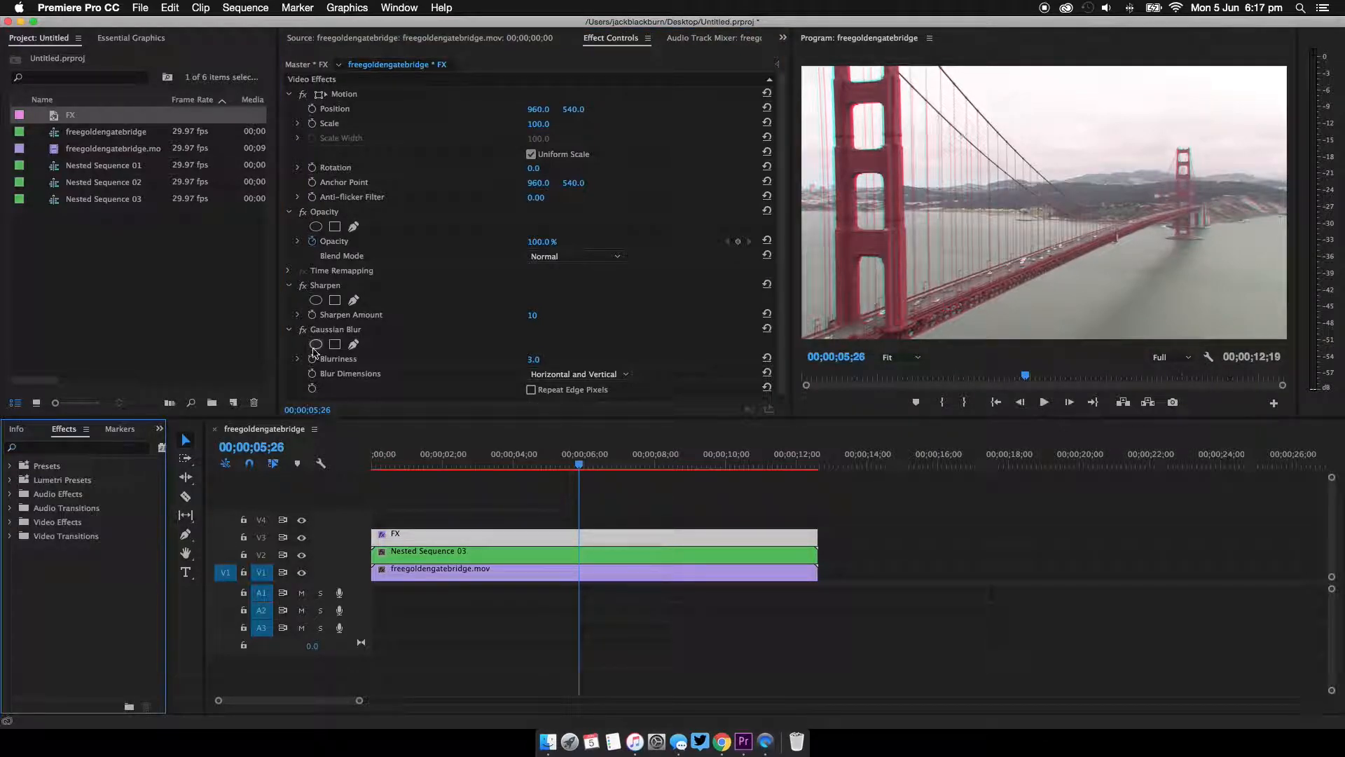
{"action": "type", "text": "noi"}
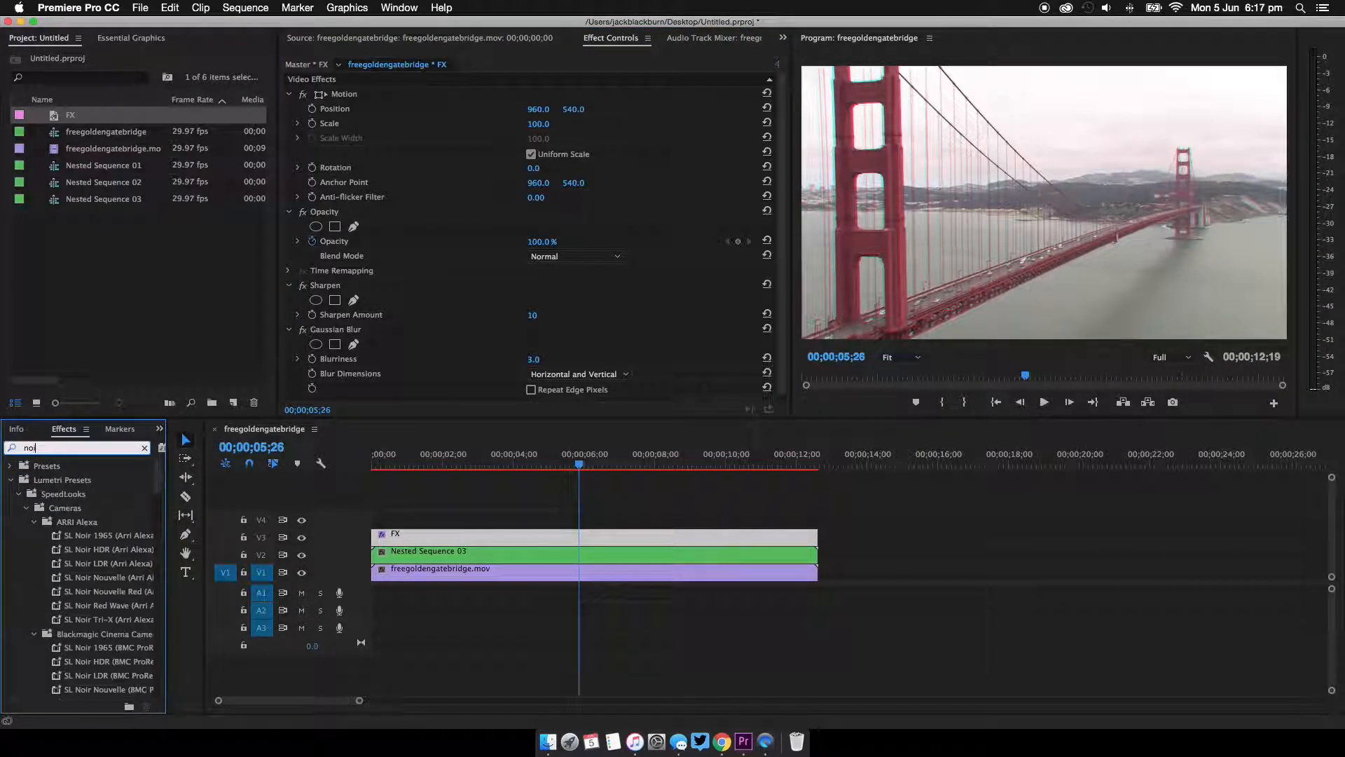
{"action": "type", "text": "noise"}
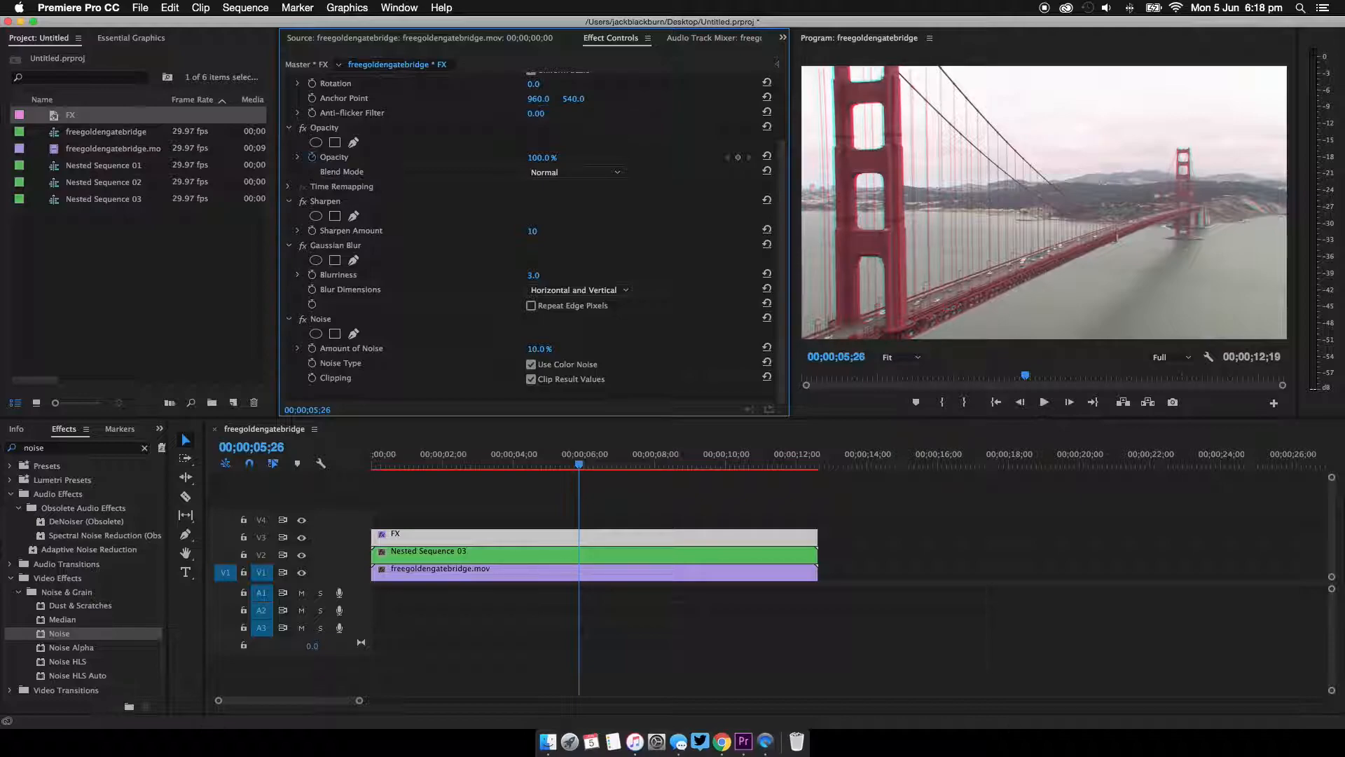
{"action": "left_click", "coordinate": [490, 461]}
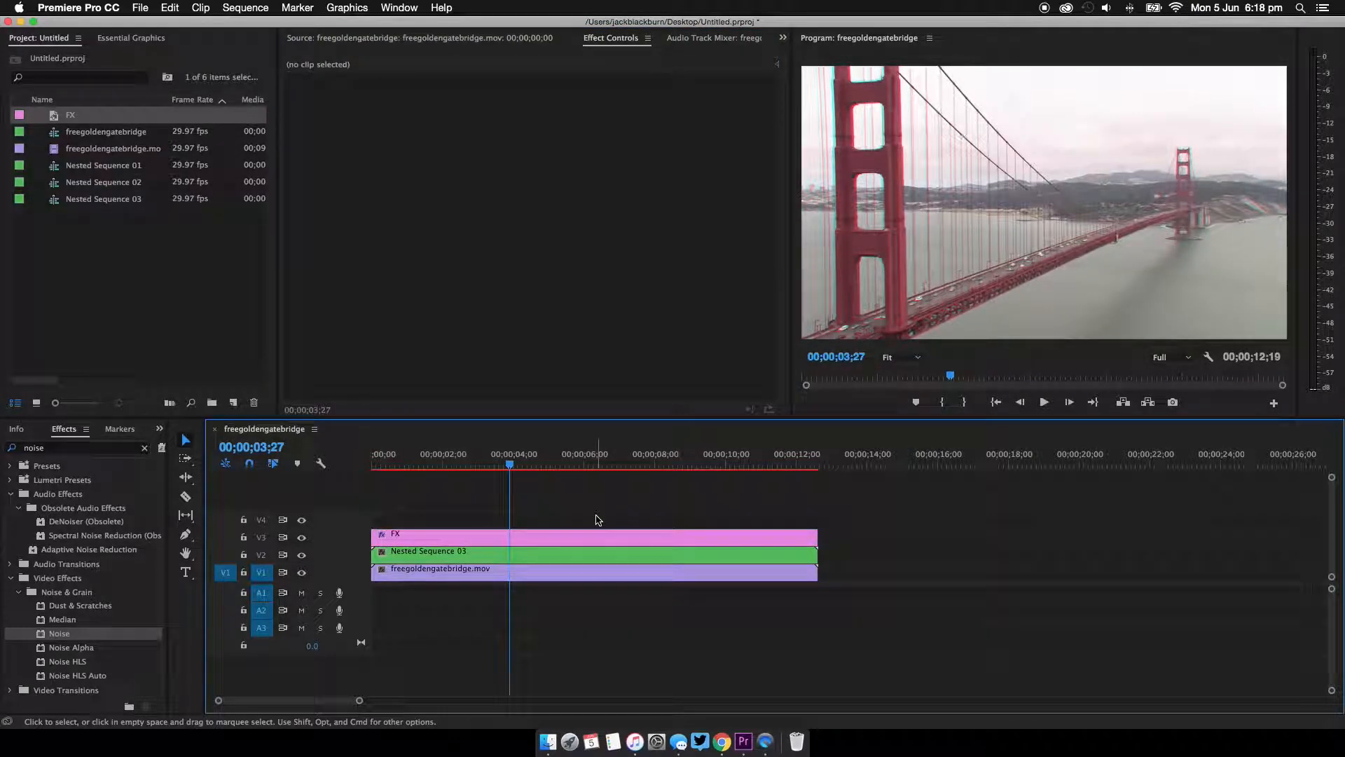
{"action": "left_click", "coordinate": [667, 466]}
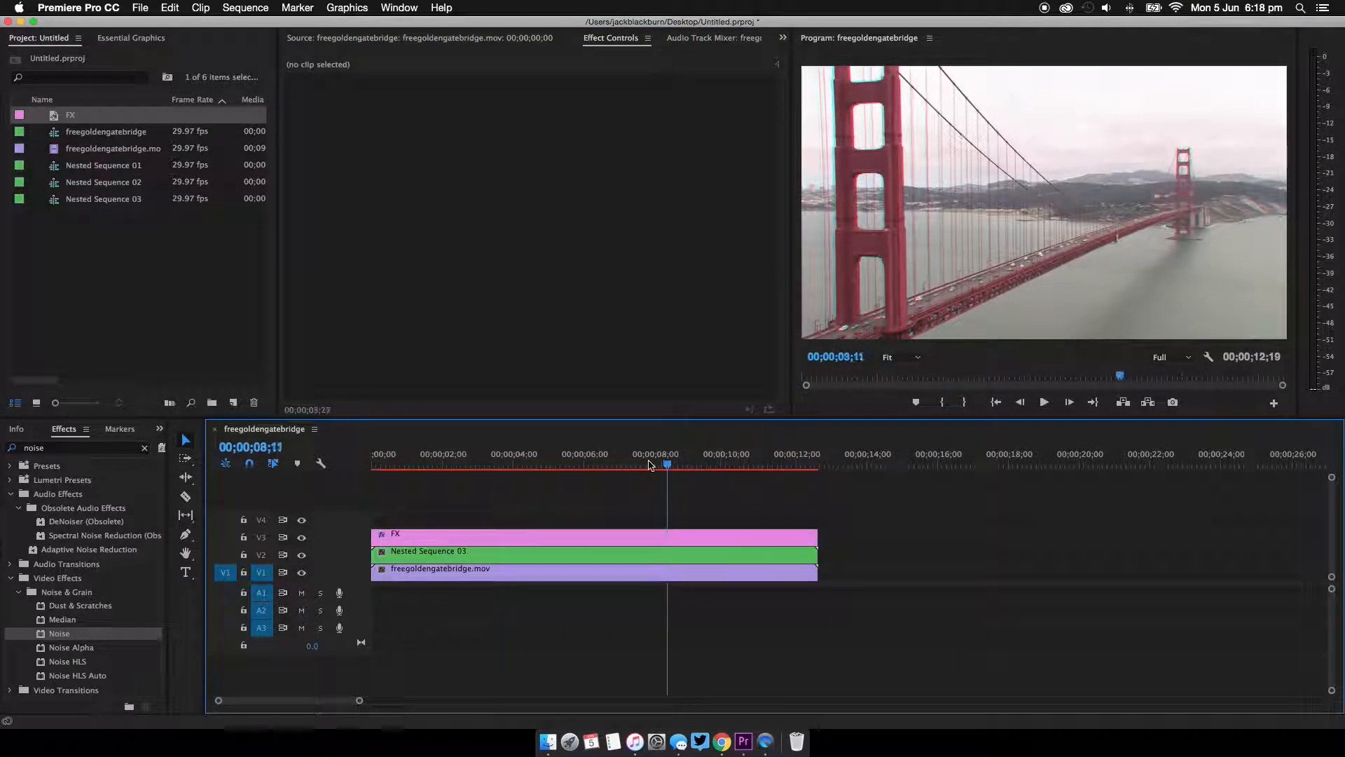
{"action": "left_click", "coordinate": [563, 463]}
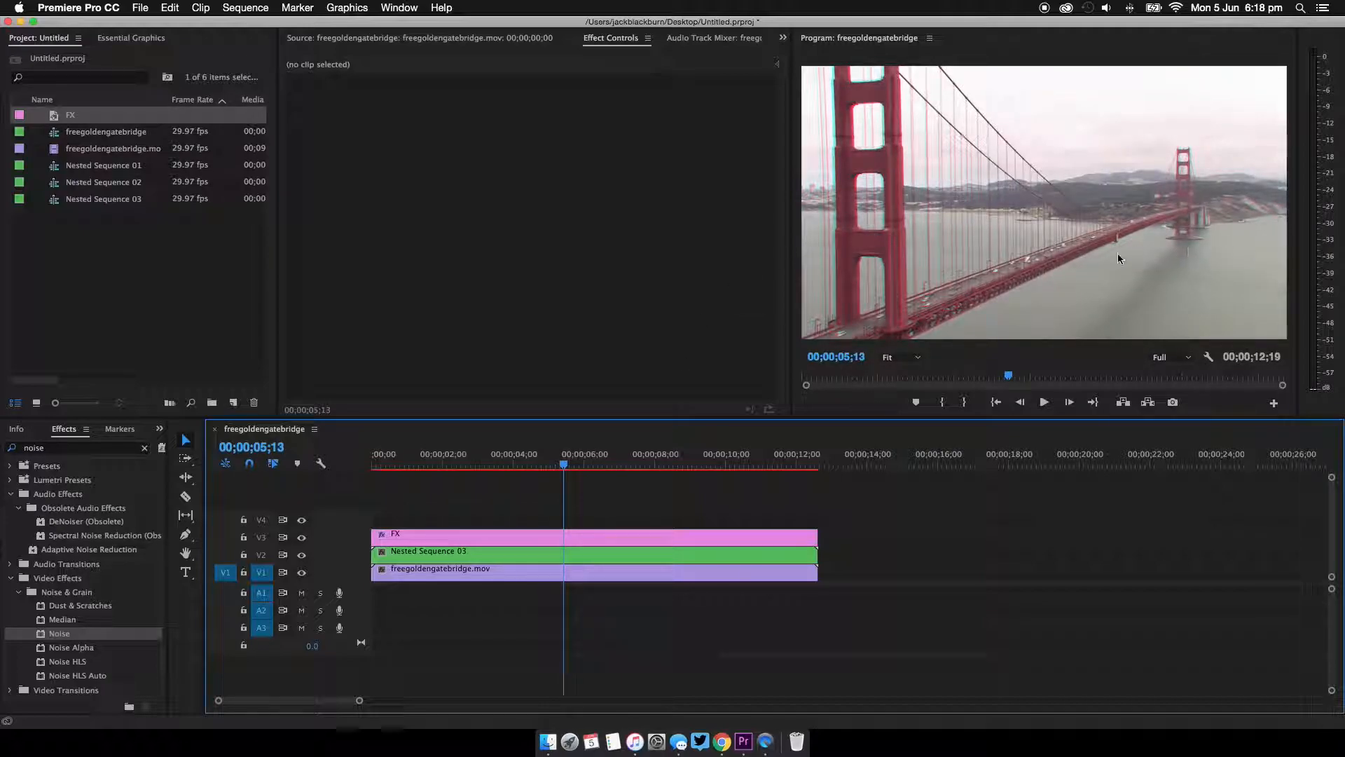
{"action": "mouse_move", "coordinate": [979, 321]}
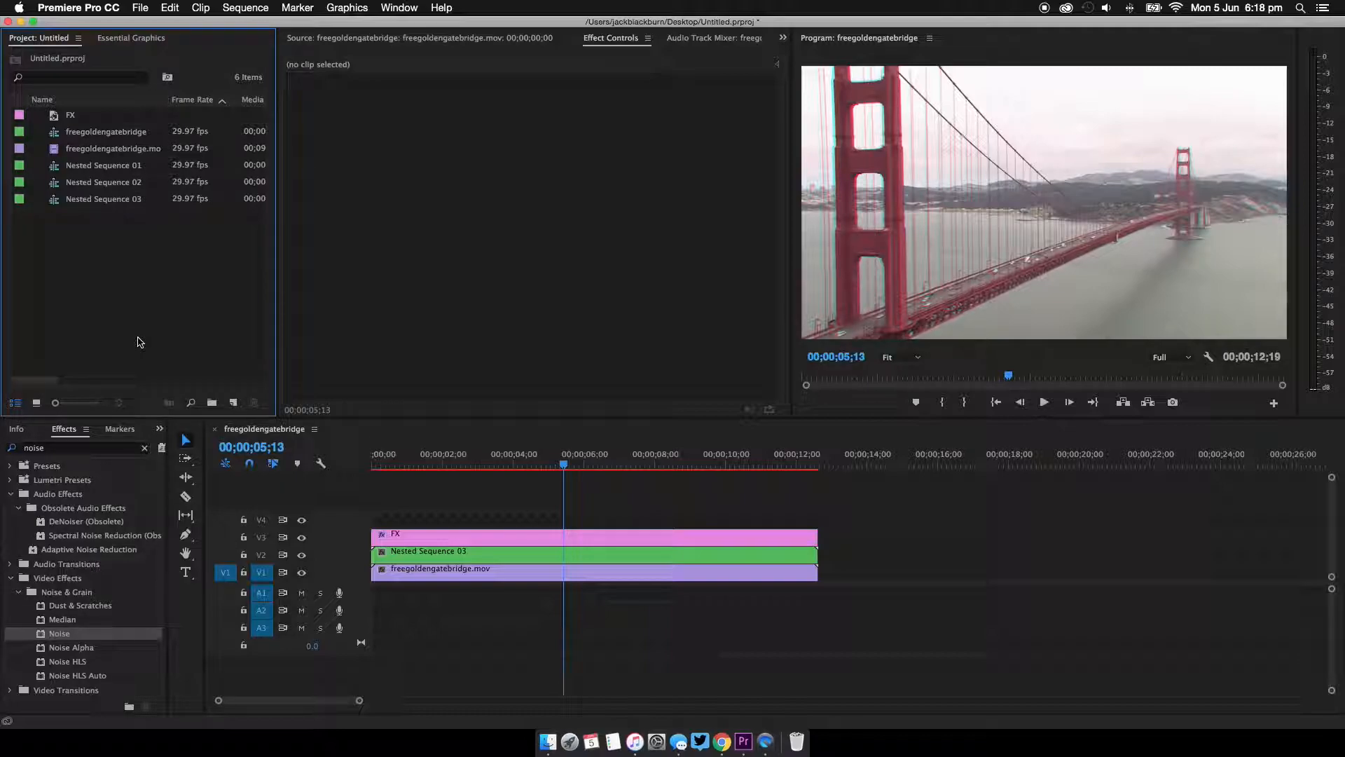
- Create a new adjustment layer named Wave for V4 above the FX layer
{"action": "right_click", "coordinate": [140, 342]}
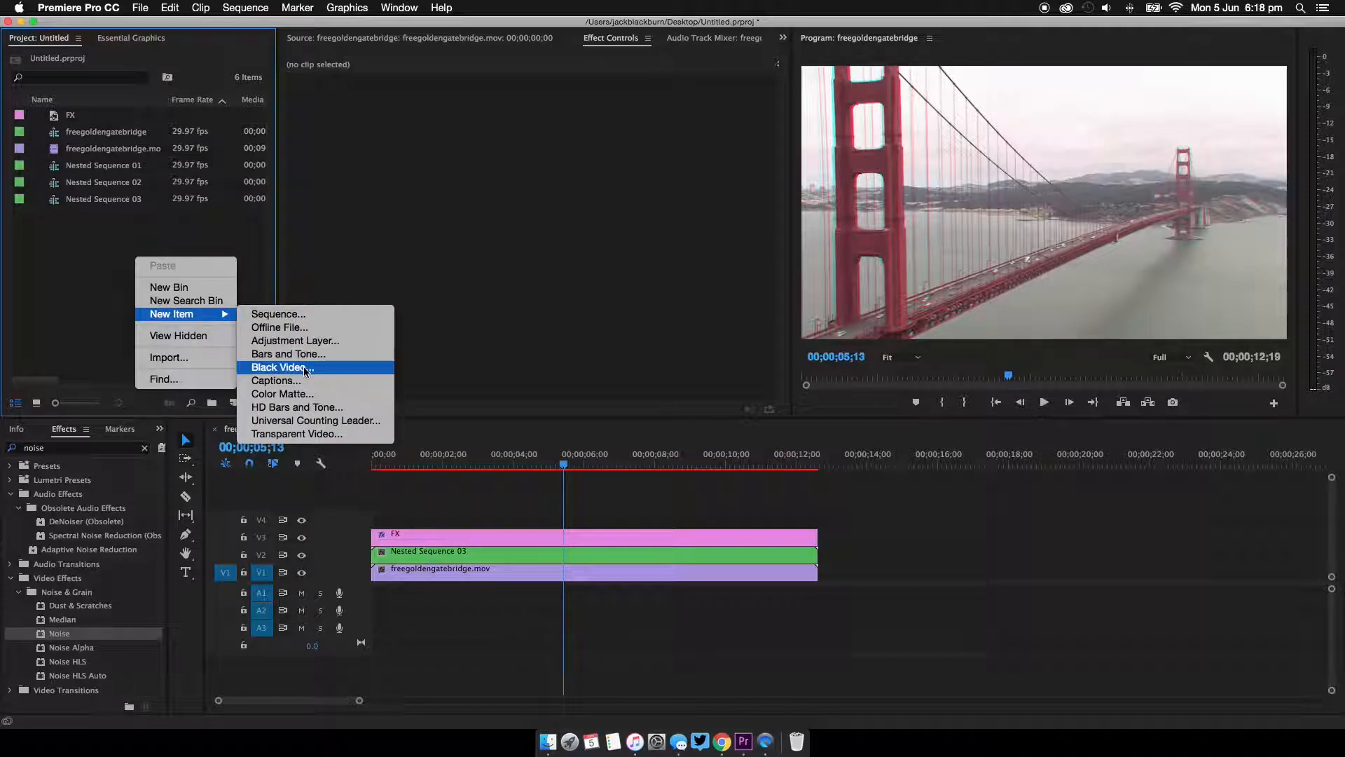
{"action": "left_click", "coordinate": [295, 340]}
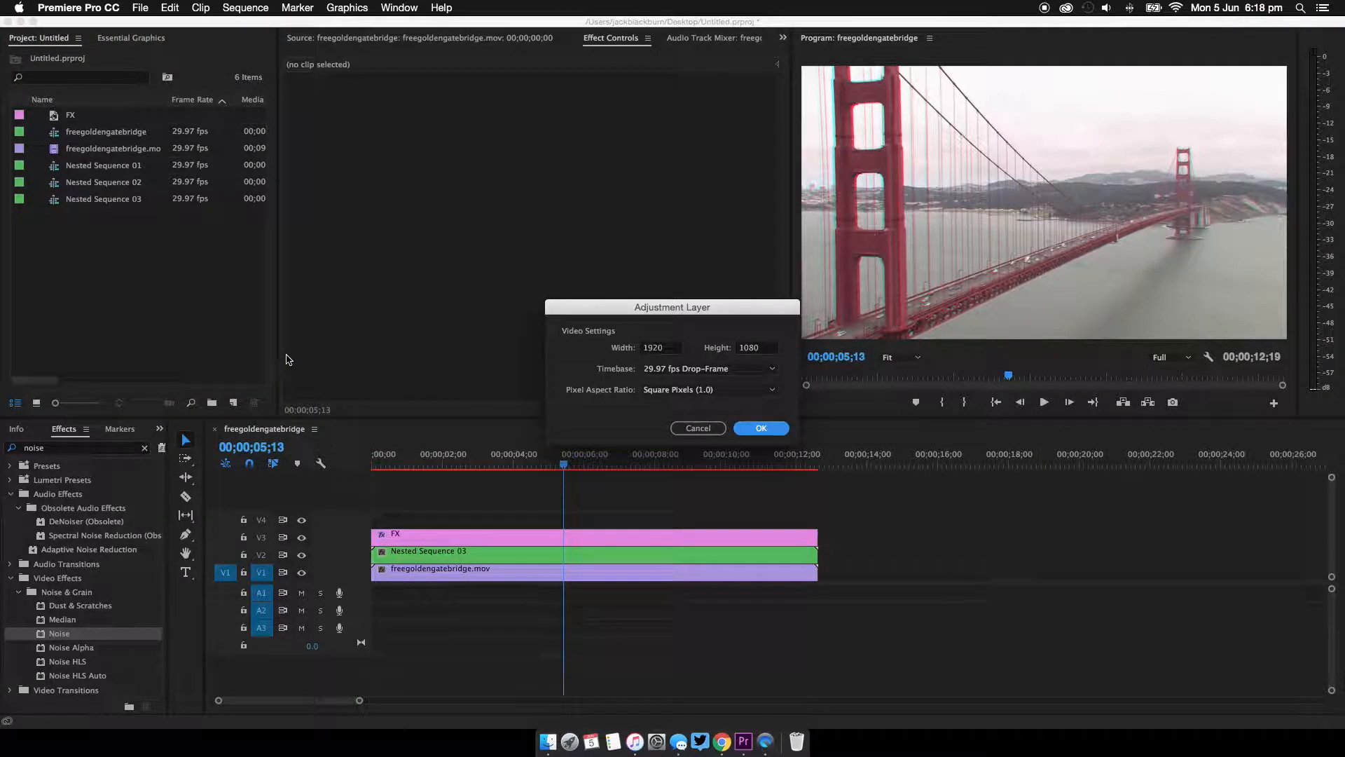
{"action": "left_click", "coordinate": [760, 429]}
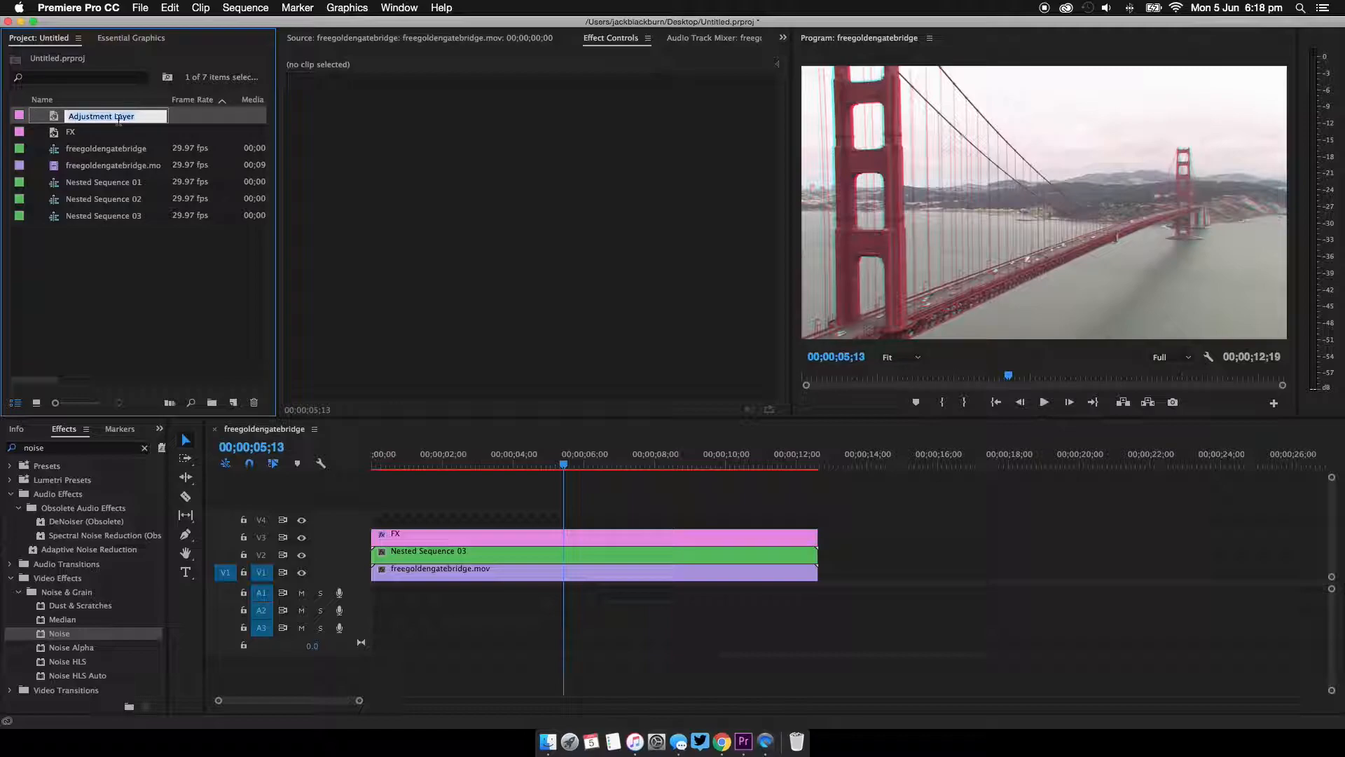
{"action": "type", "text": "Wave"}
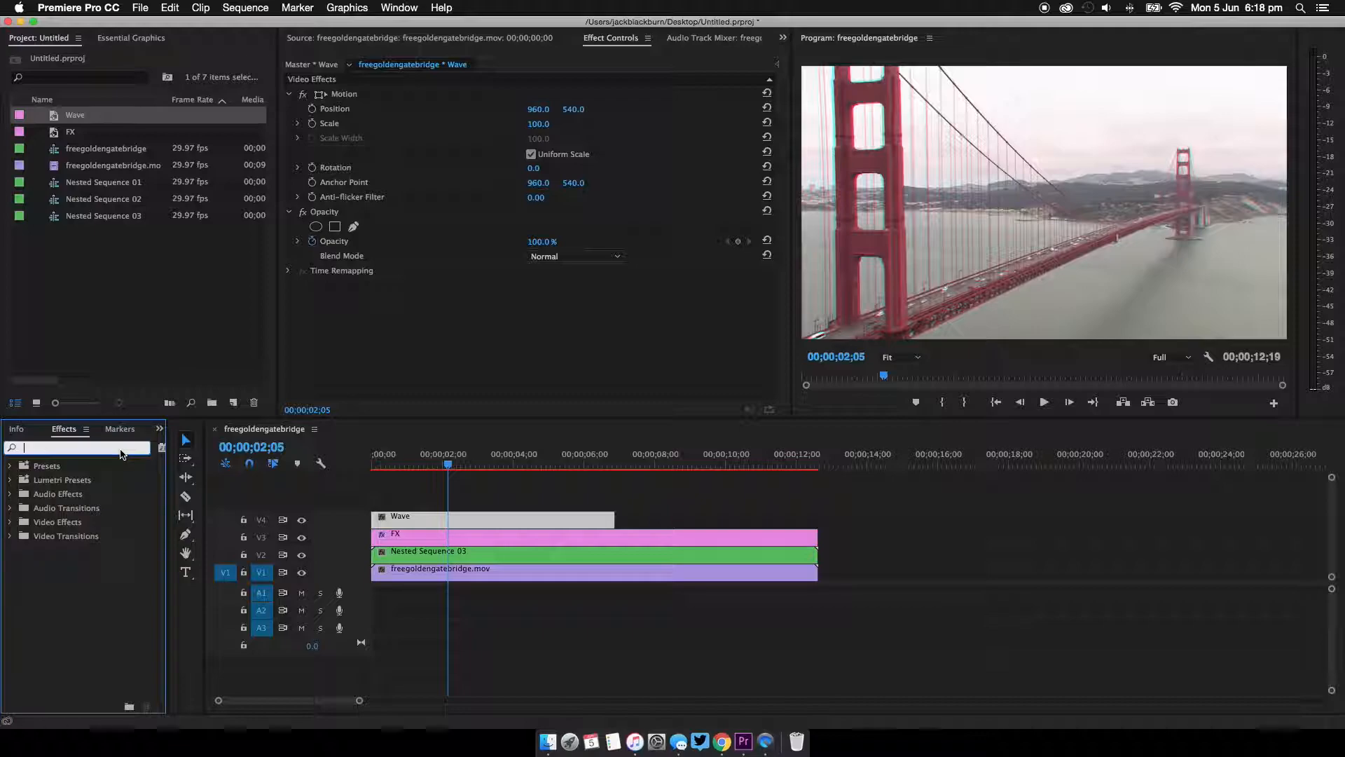
- Find 'wave' in Effects and put Wave Warp on the Wave adjustment layer
{"action": "type", "text": "wave"}
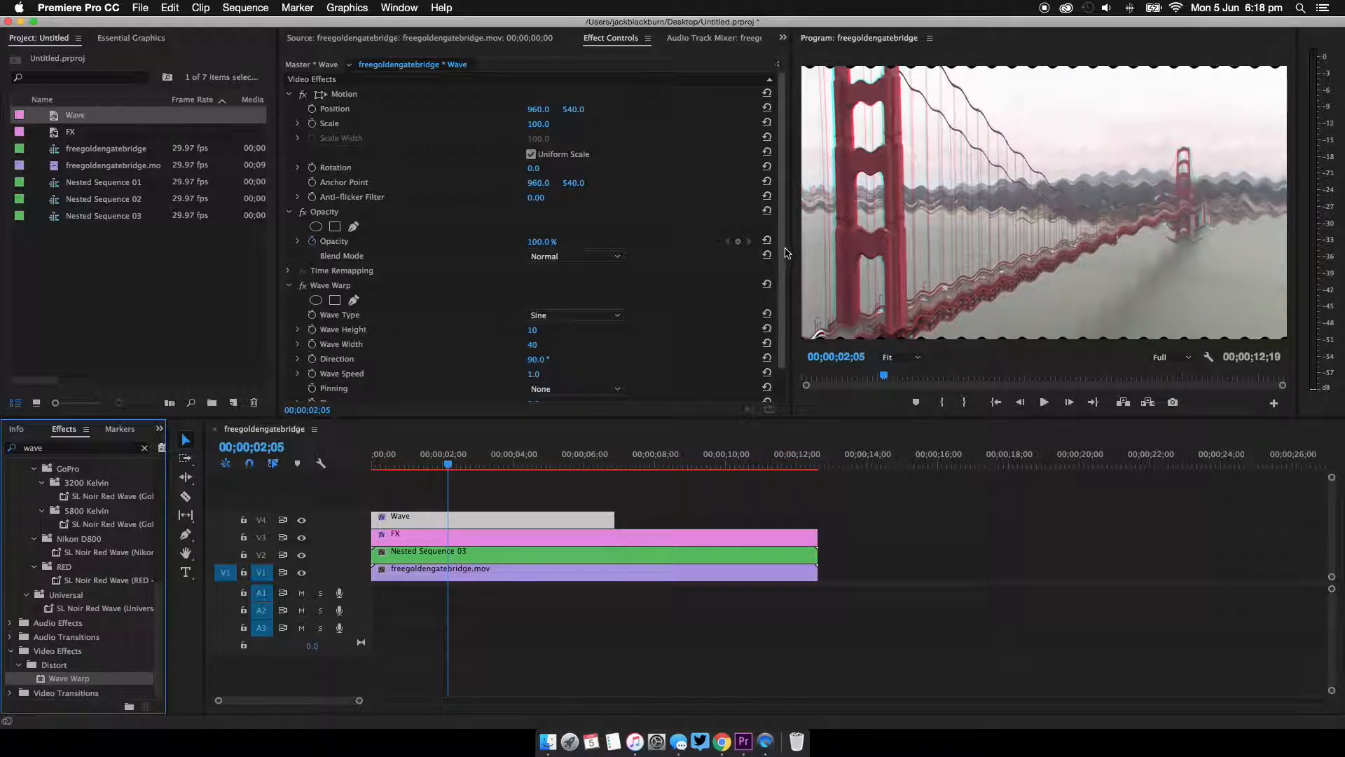
{"action": "left_click", "coordinate": [575, 315]}
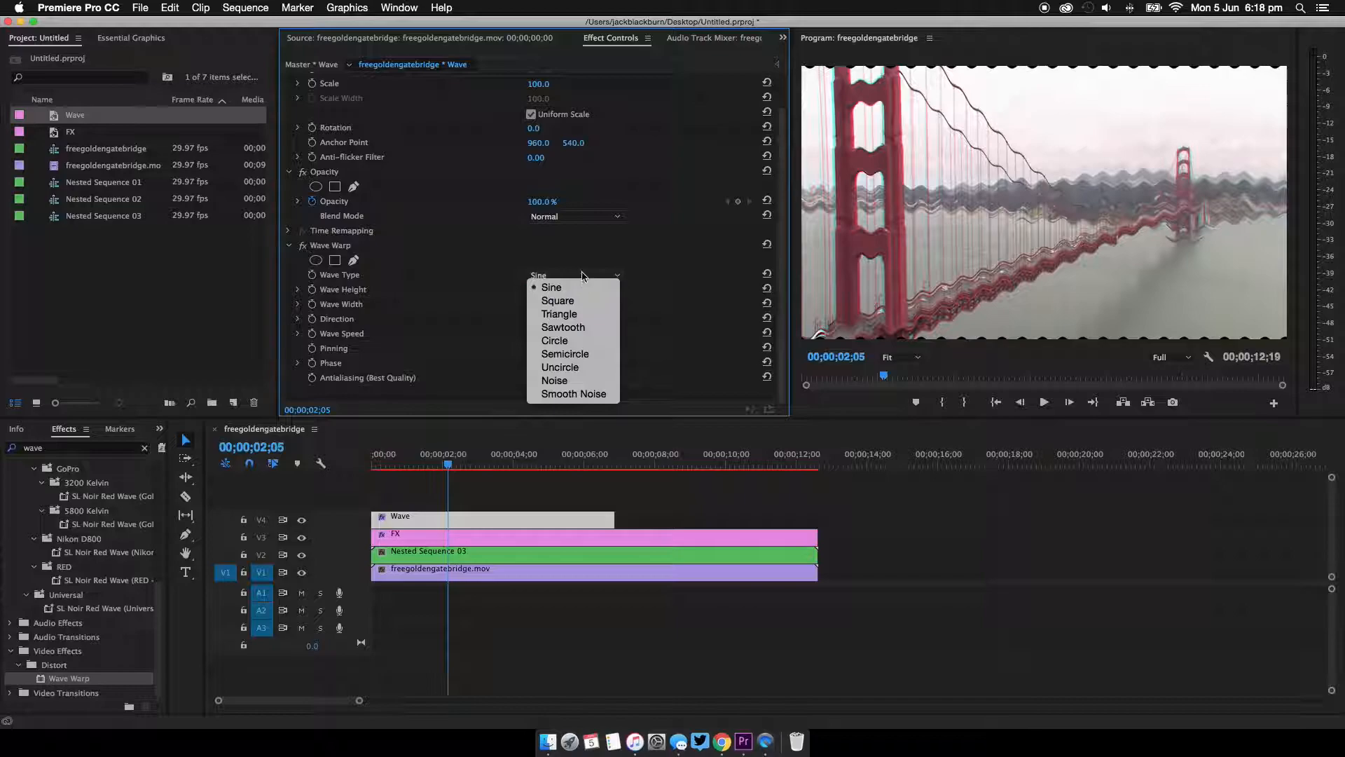
- Set the Wave Warp to Square waves pinned at All Edges
{"action": "left_click", "coordinate": [558, 300]}
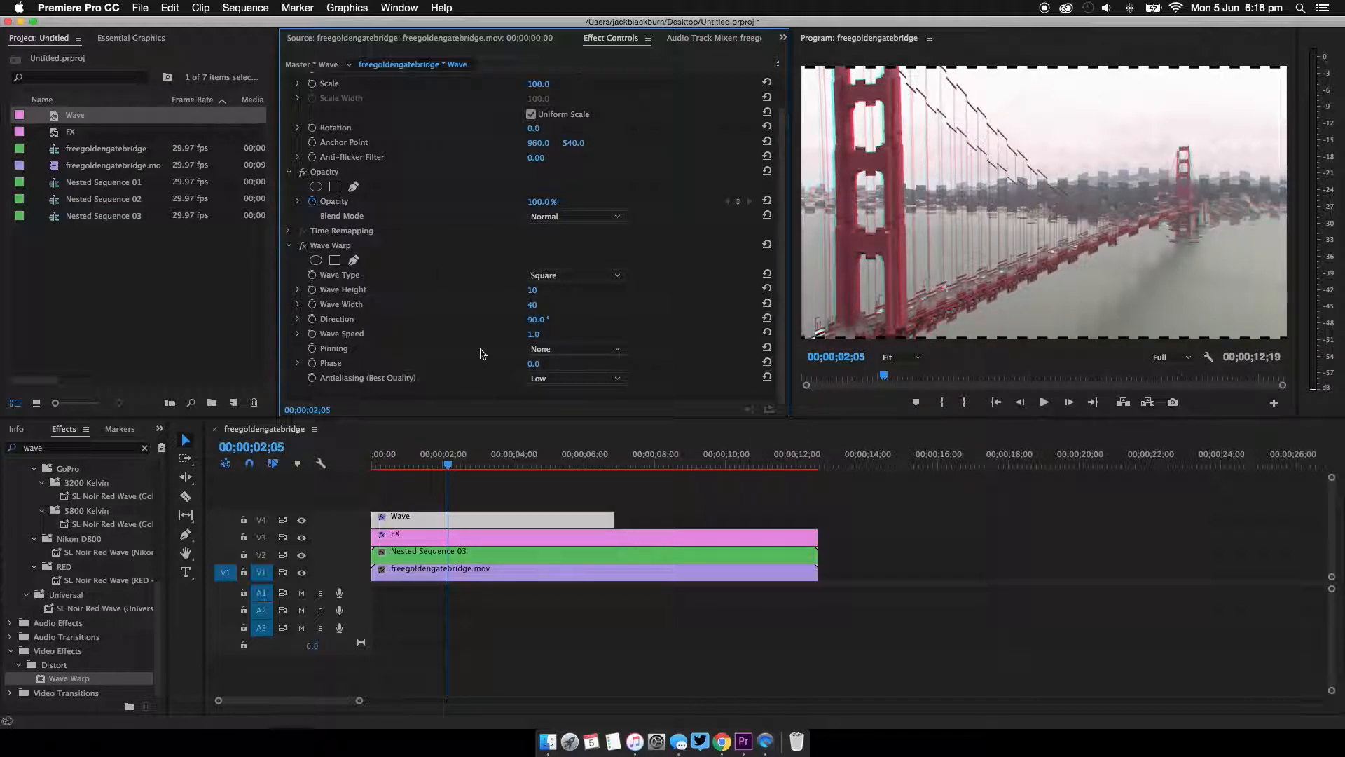
{"action": "left_click", "coordinate": [574, 349]}
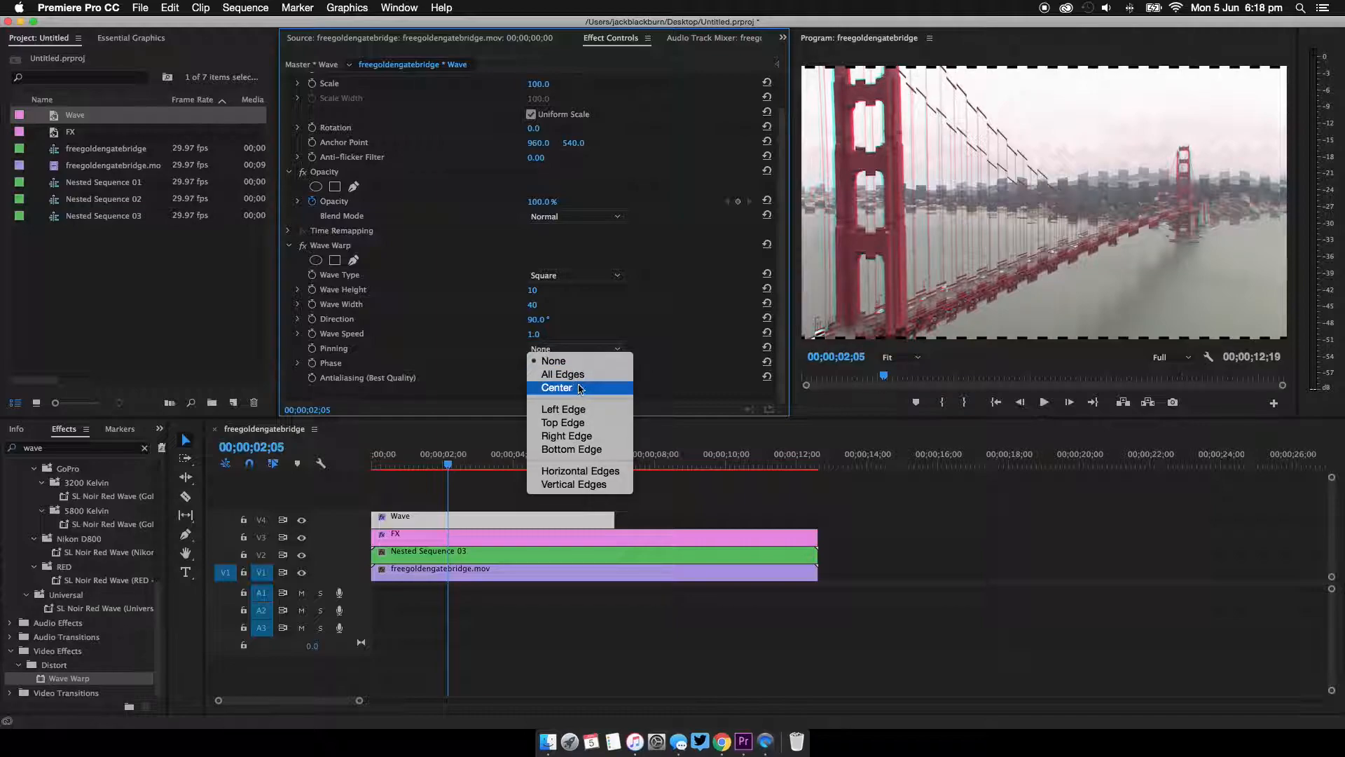
{"action": "left_click", "coordinate": [563, 374]}
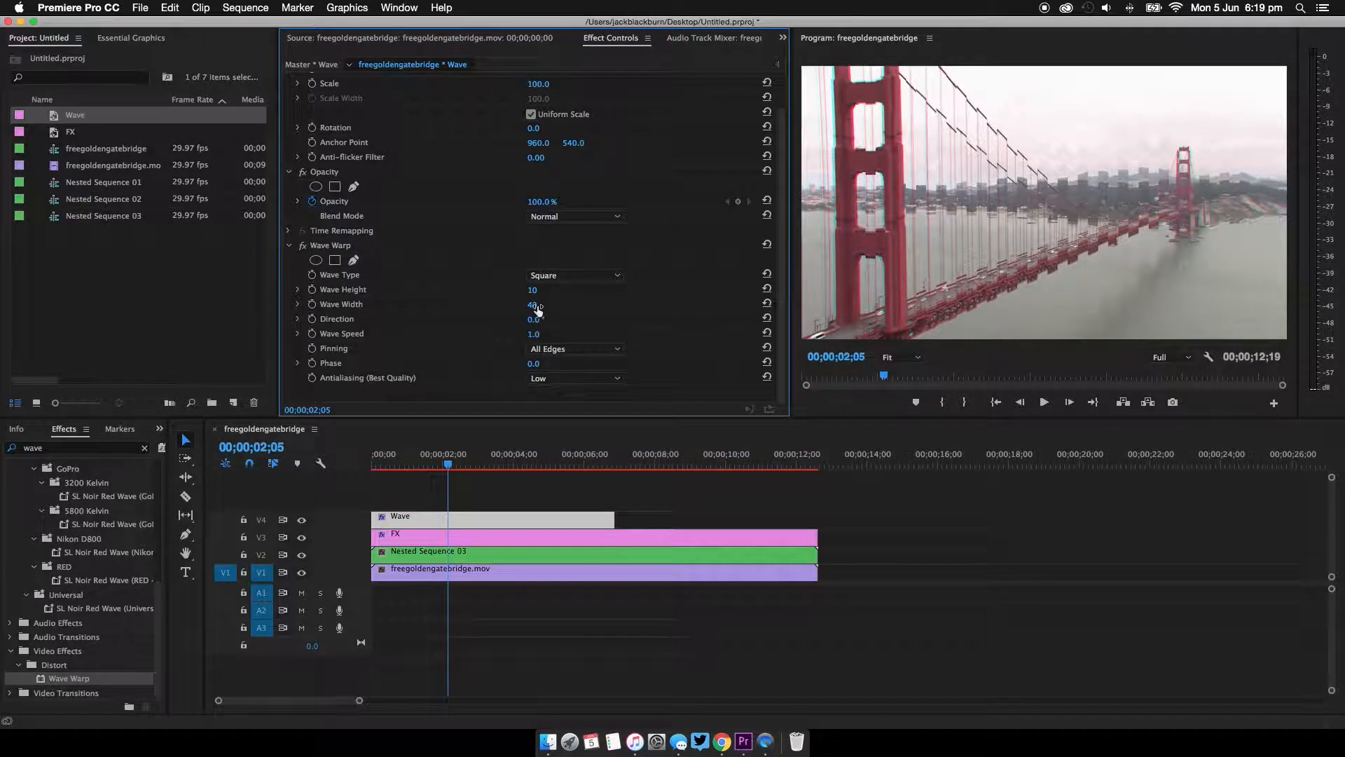
- Widen the waves to 604 and preview the warped clip
{"action": "left_click", "coordinate": [297, 304]}
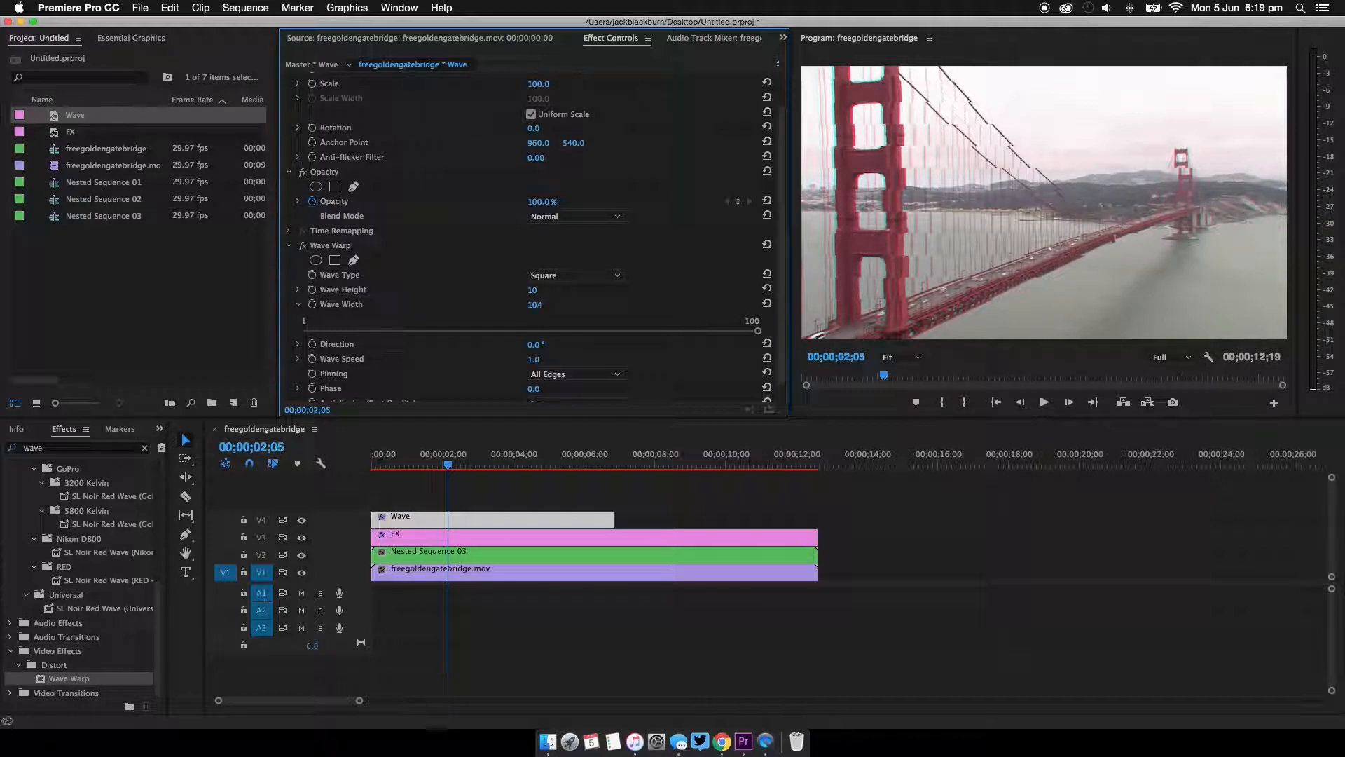
{"action": "left_click_drag", "start_coordinate": [534, 304], "coordinate": [566, 304]}
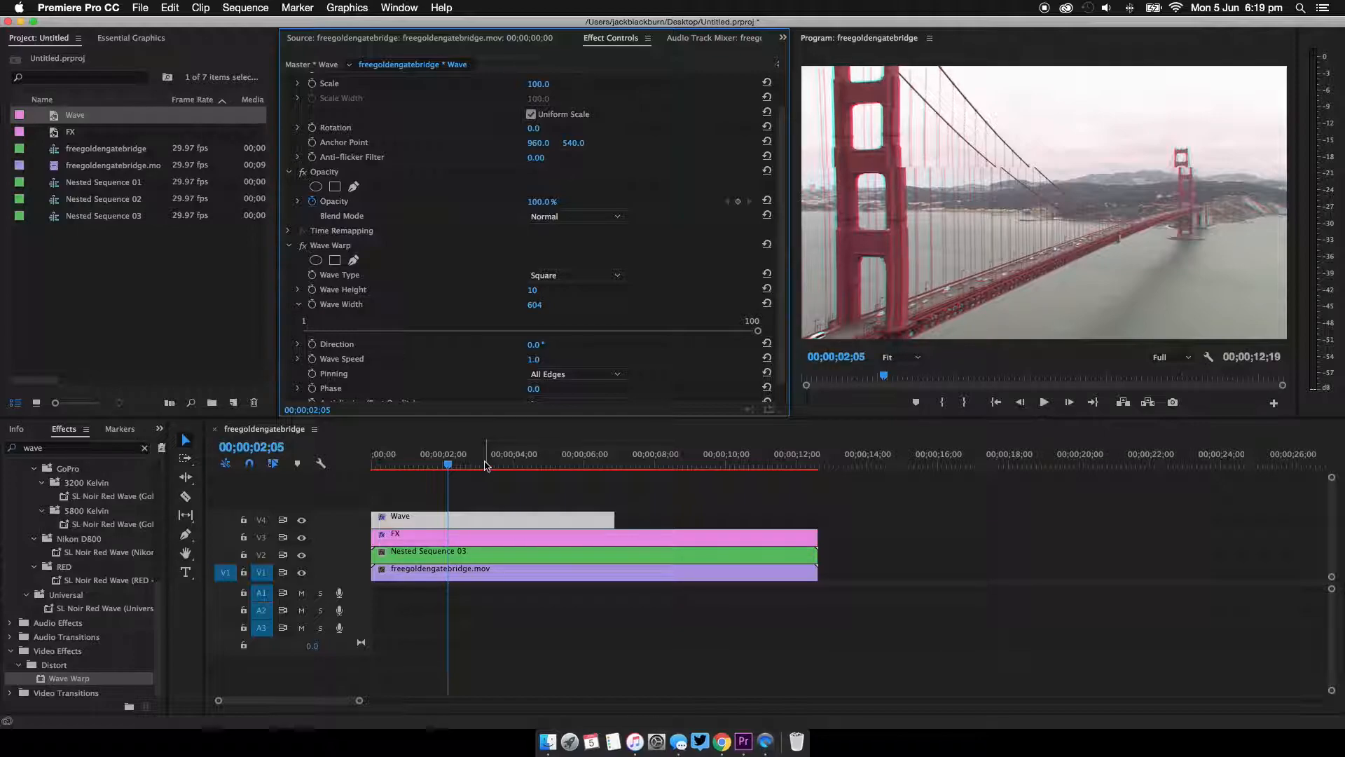
{"action": "left_click", "coordinate": [445, 464]}
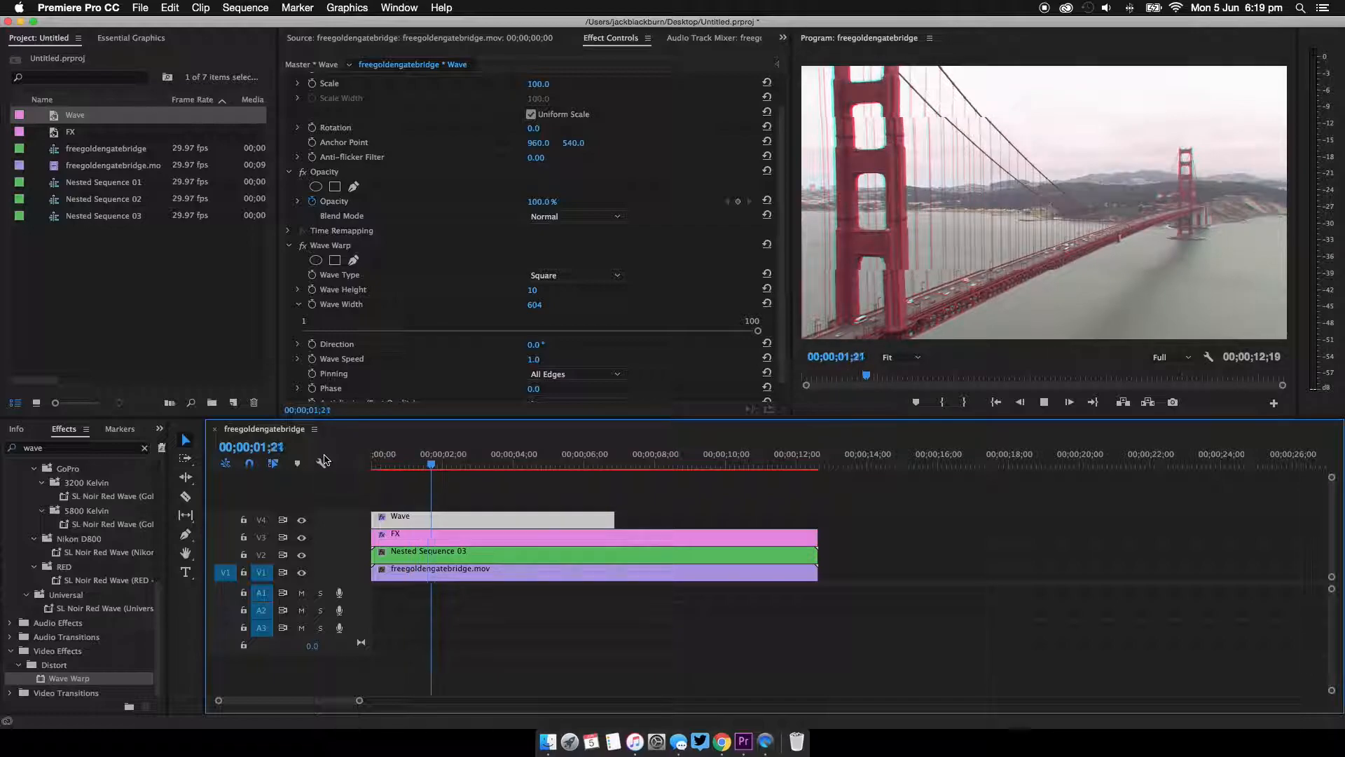
- Set the Wave Warp speed to 0.1 and preview the clip
{"action": "left_click", "coordinate": [475, 464]}
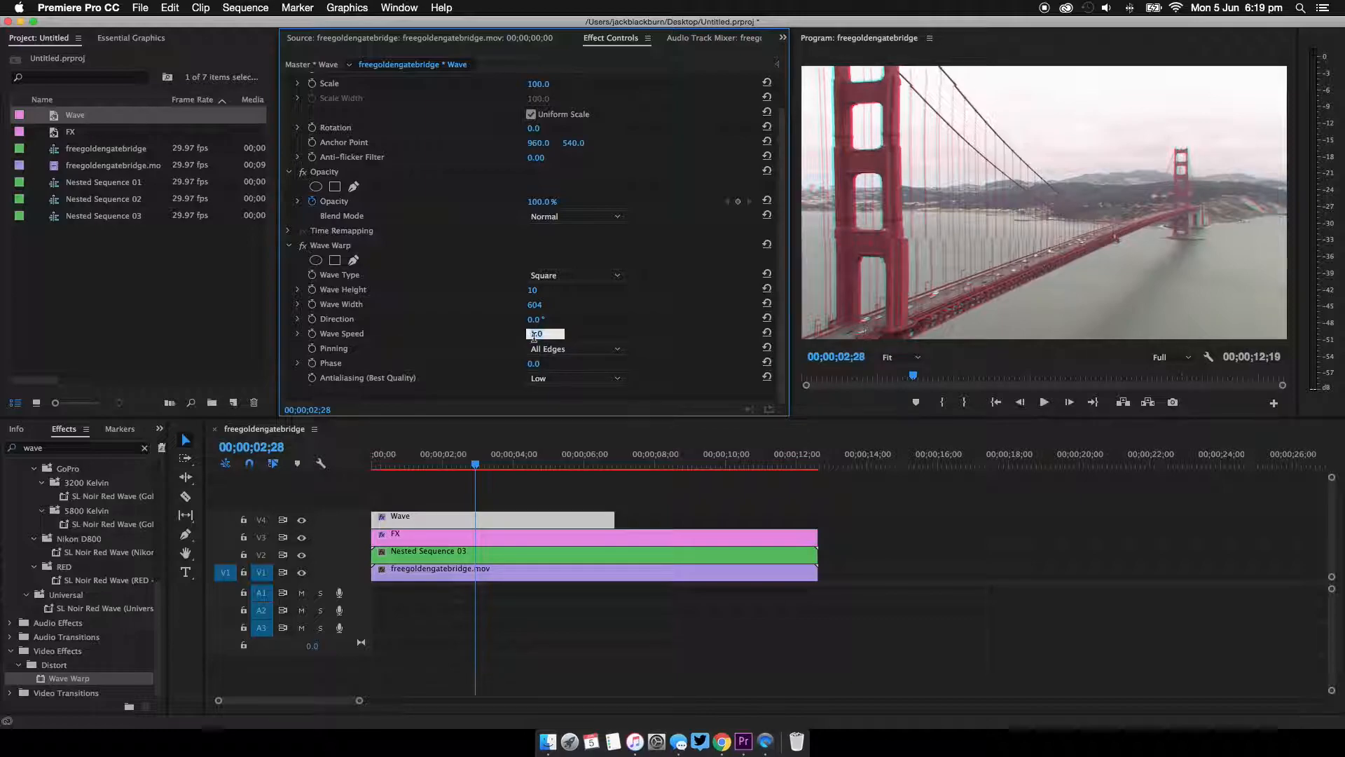
{"action": "type", "text": "0.1"}
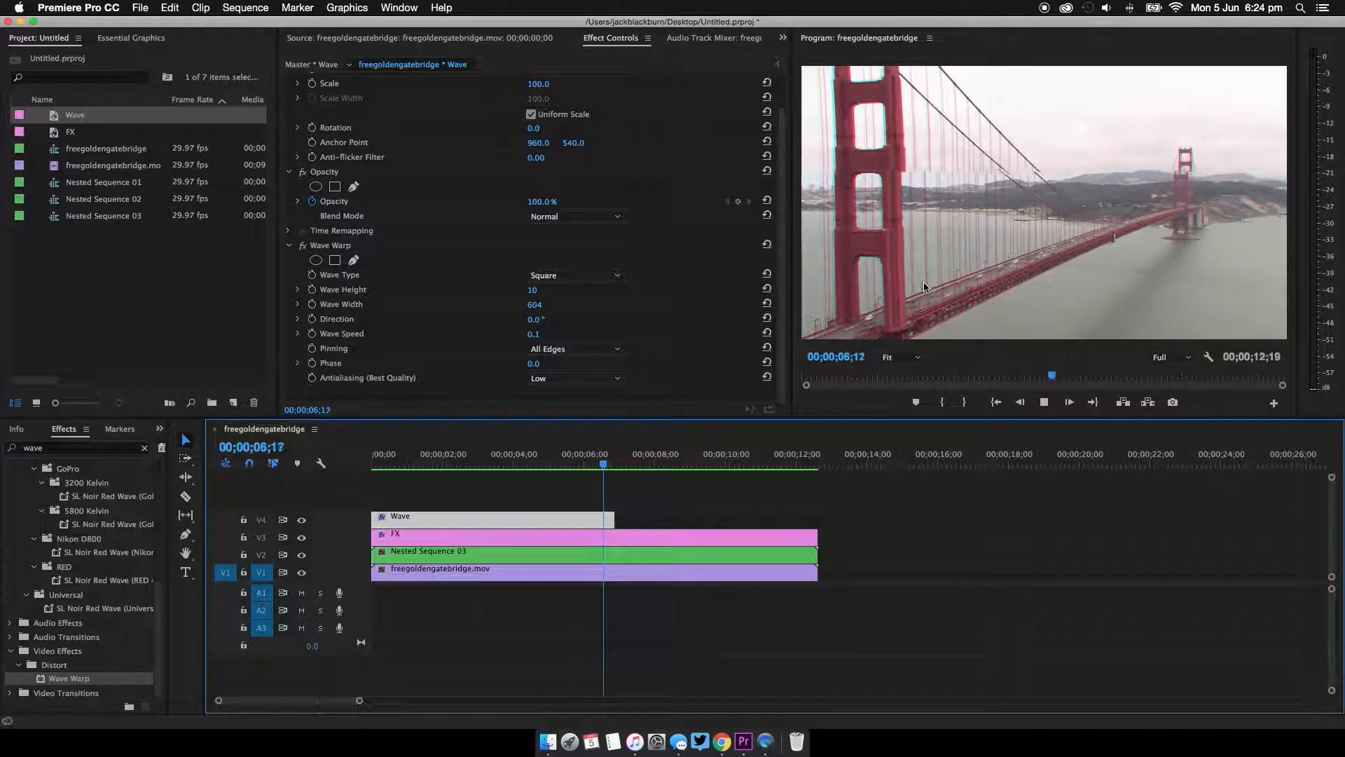
- Stop playback and zoom the timeline out to show minutes of empty track
{"action": "left_click", "coordinate": [627, 464]}
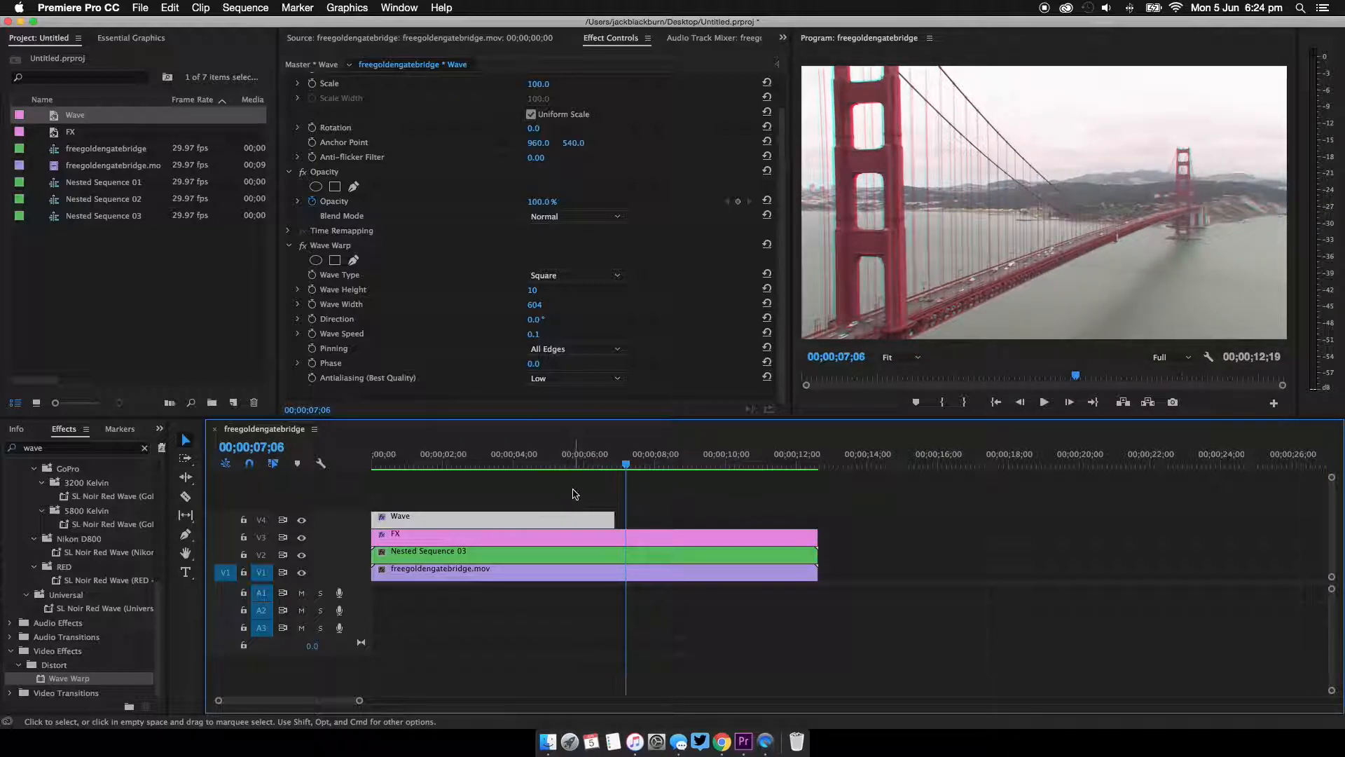
{"action": "mouse_move", "coordinate": [864, 496]}
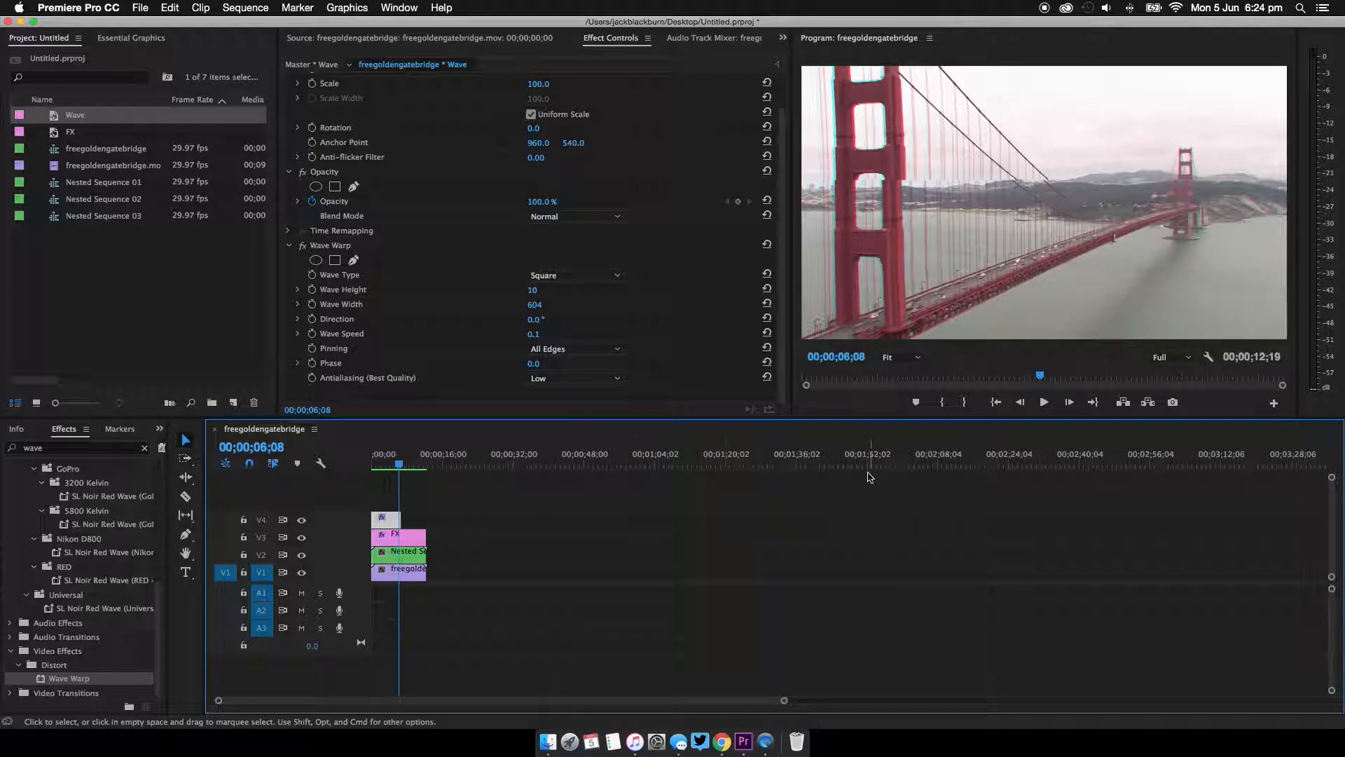
- Lock tracks V1 and V2 and untarget V1 so pastes land on upper tracks
{"action": "left_click", "coordinate": [794, 464]}
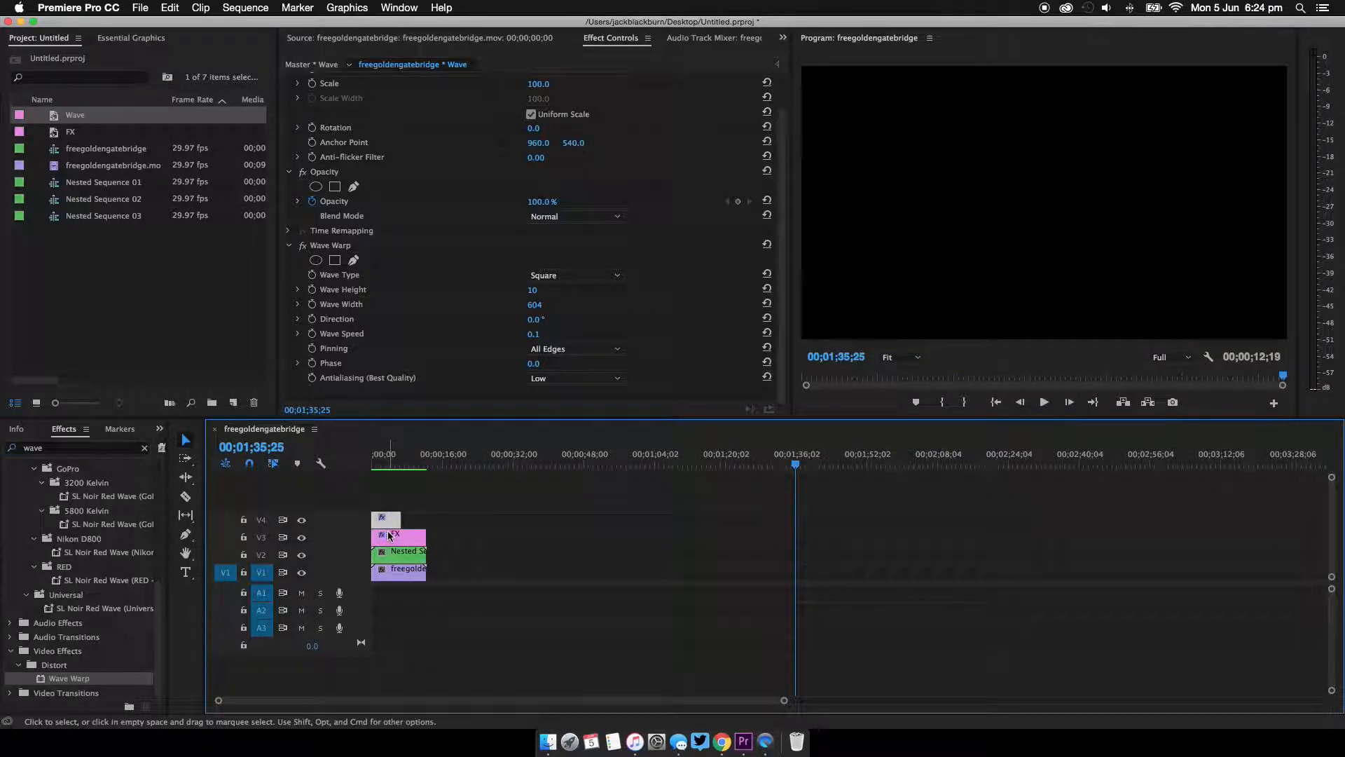
{"action": "left_click", "coordinate": [244, 555]}
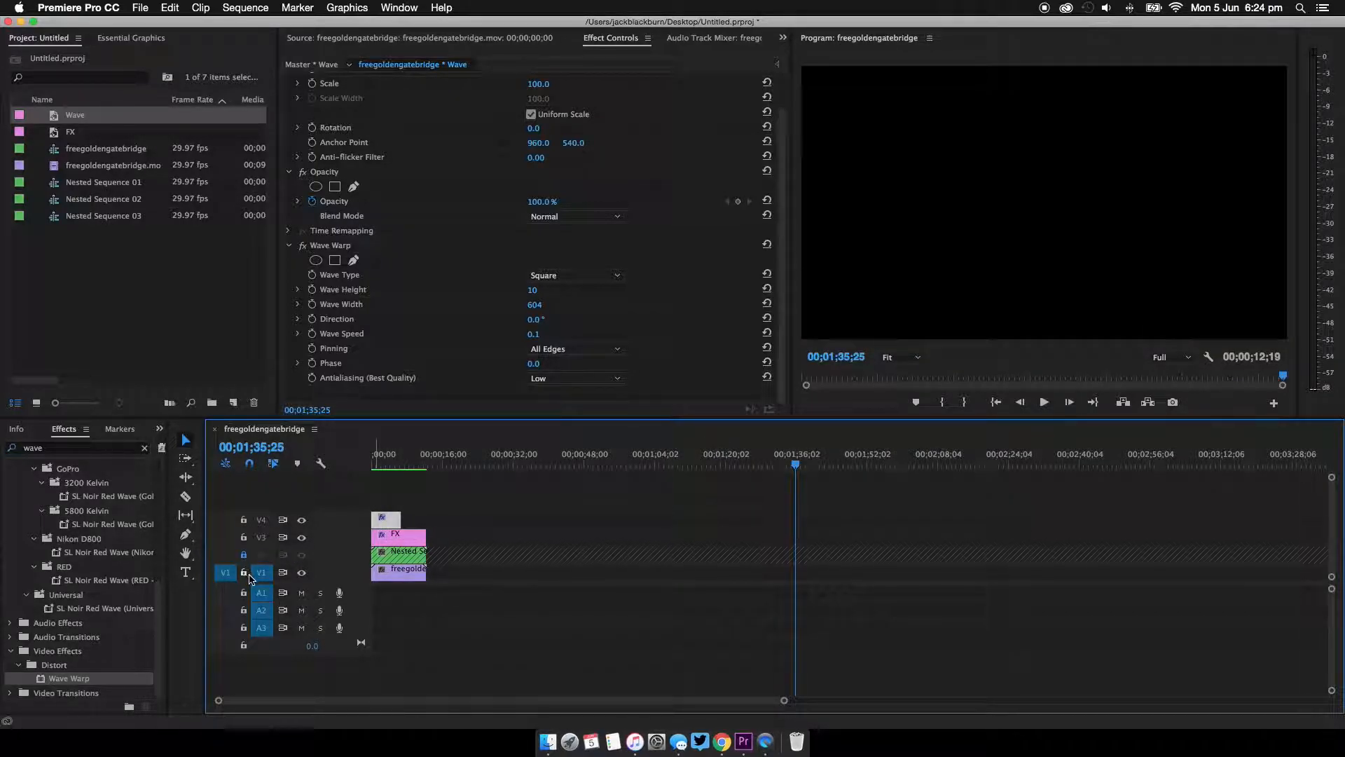
{"action": "left_click", "coordinate": [377, 454]}
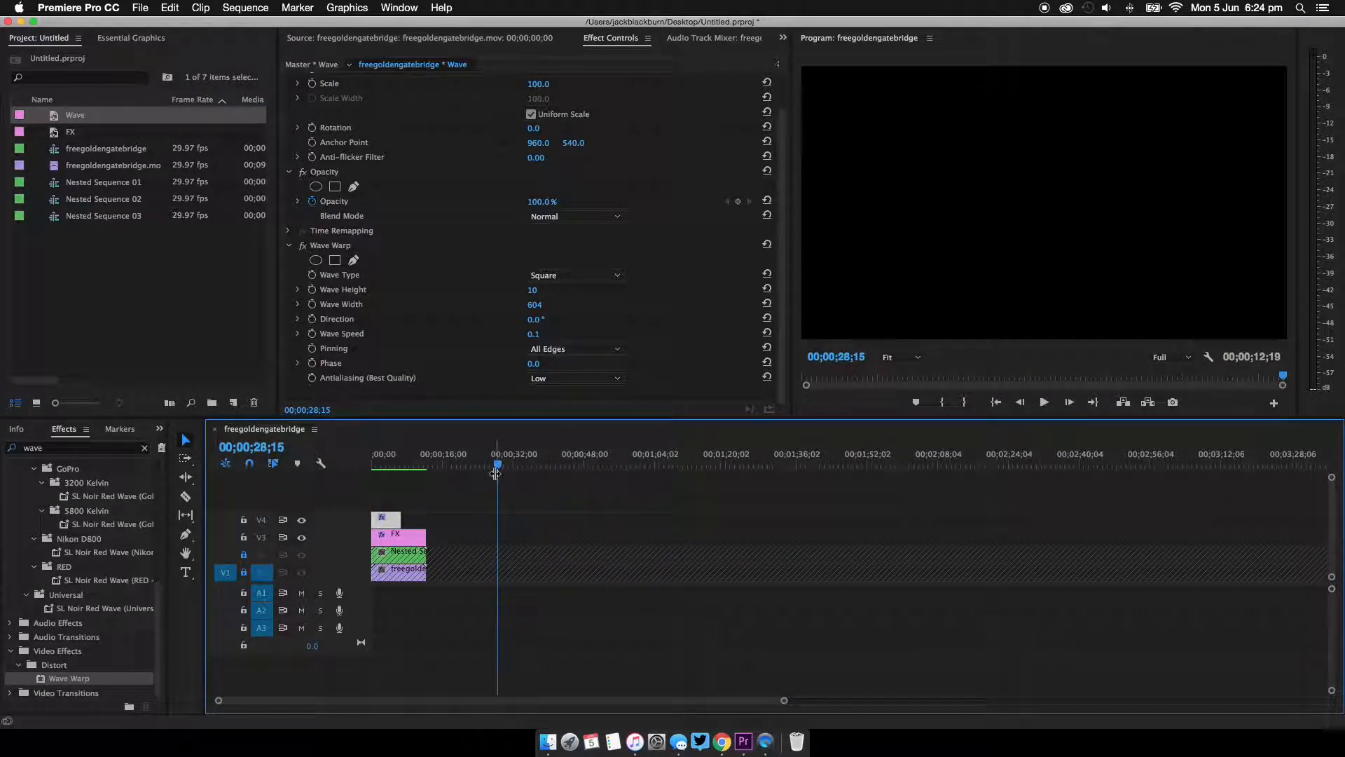
- Paste extra effect-layer copies along the timeline and return near the start to preview
{"action": "left_click", "coordinate": [667, 464]}
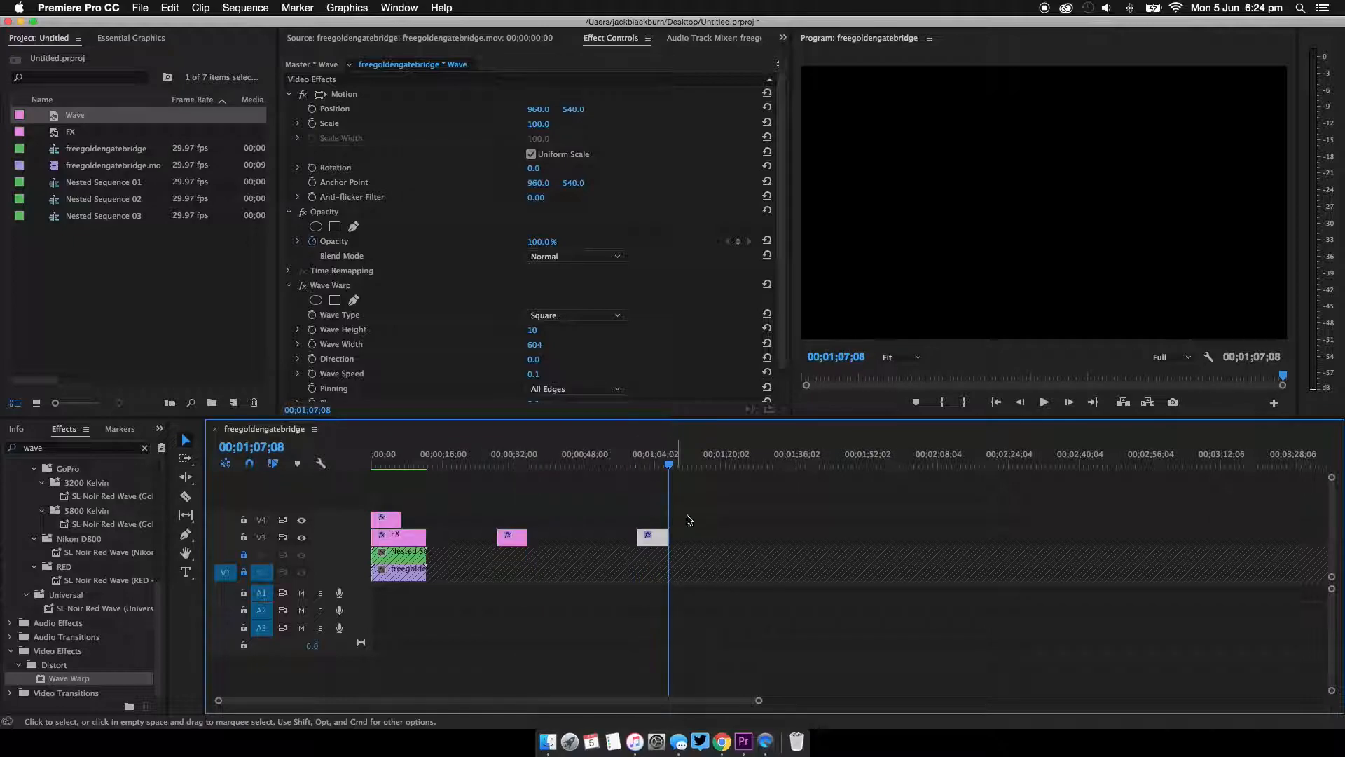
{"action": "mouse_move", "coordinate": [609, 495]}
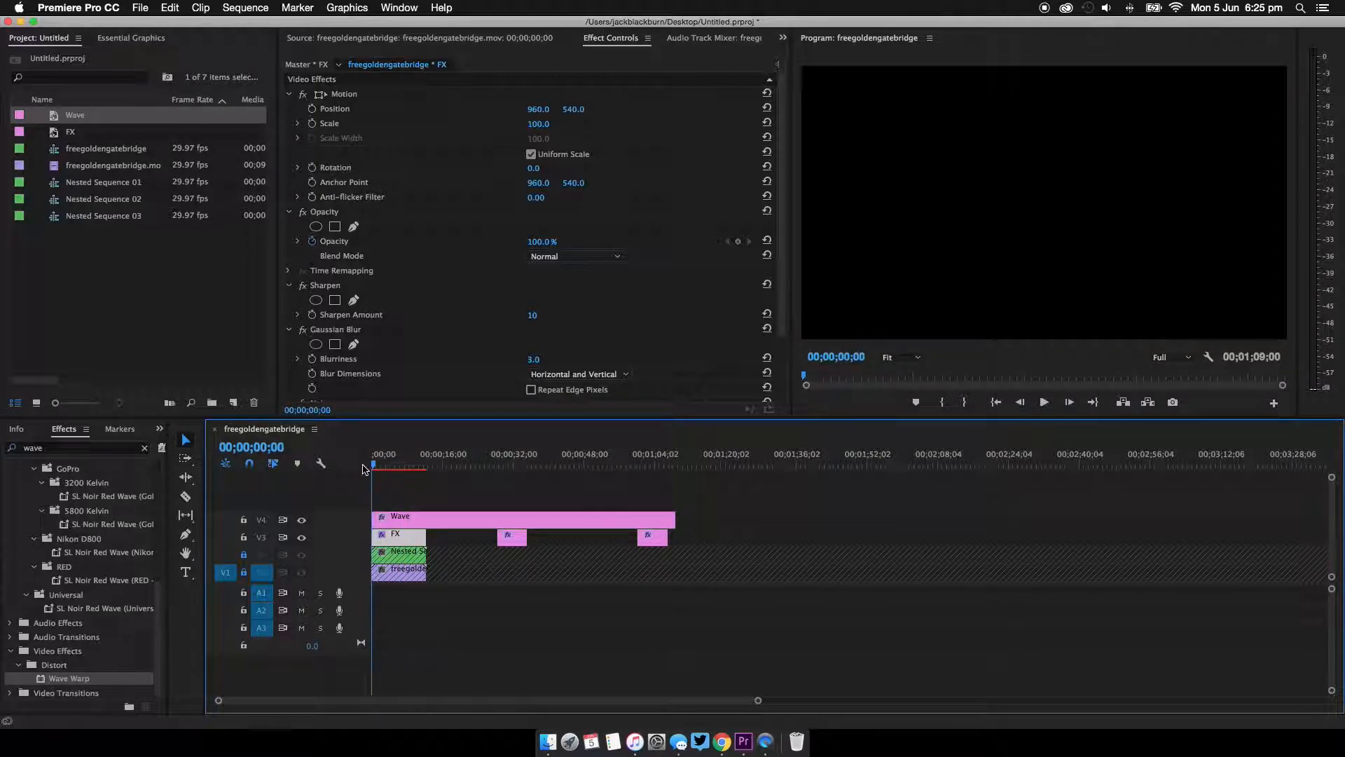
{"action": "left_click", "coordinate": [436, 466]}
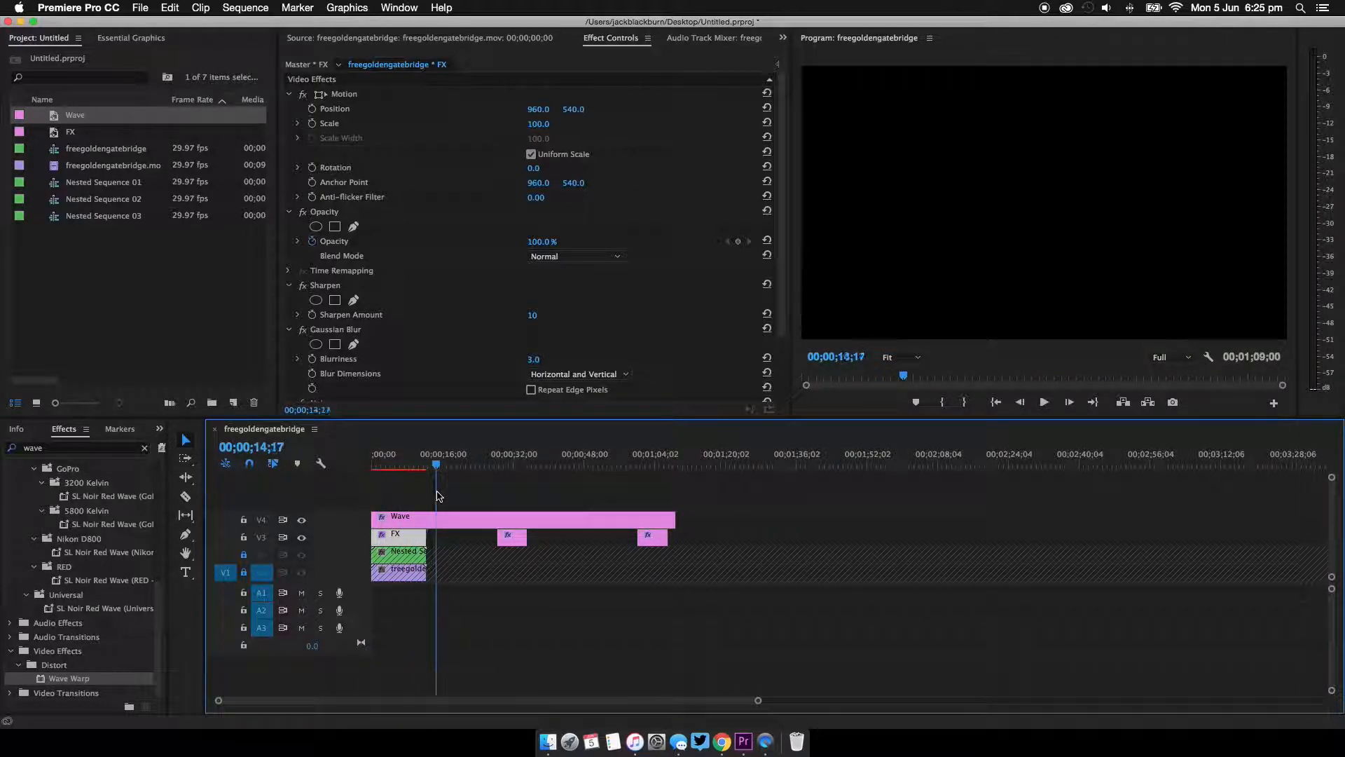
{"action": "left_click", "coordinate": [377, 464]}
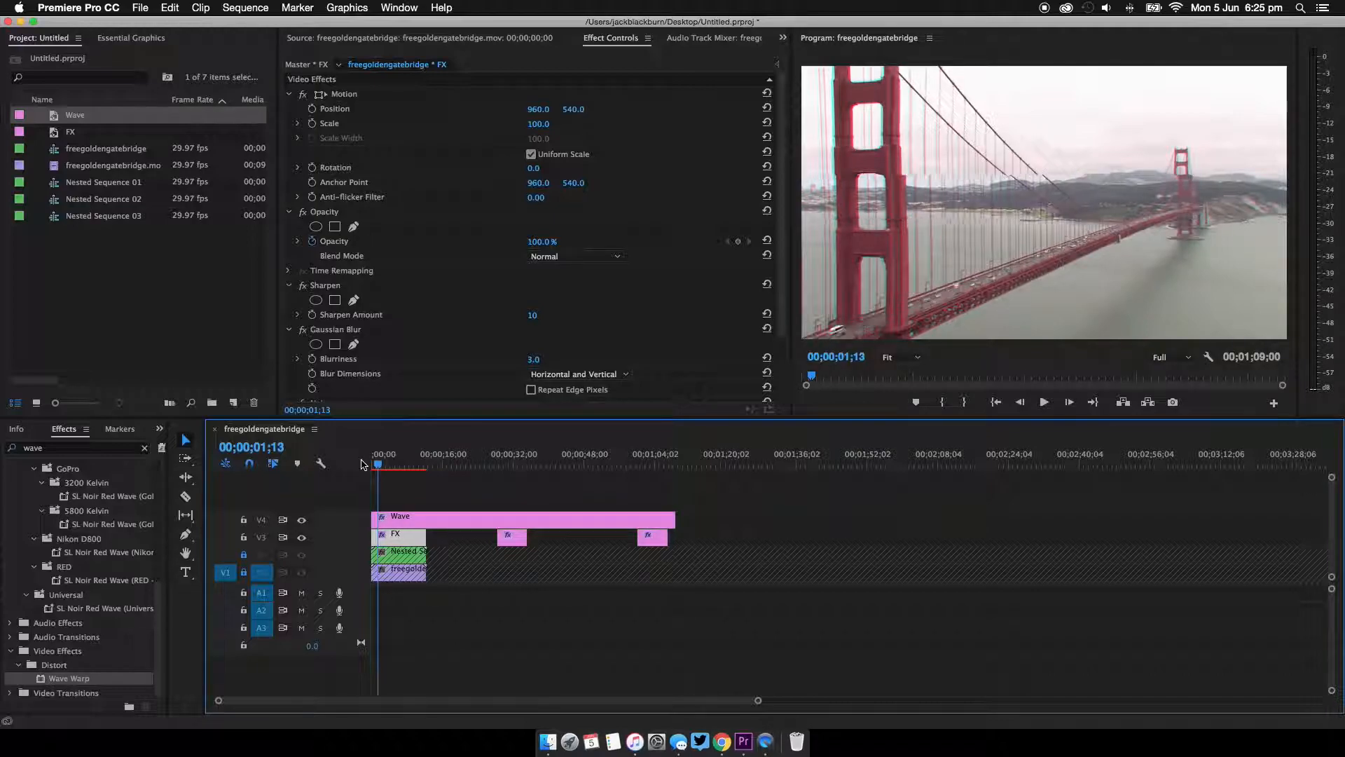